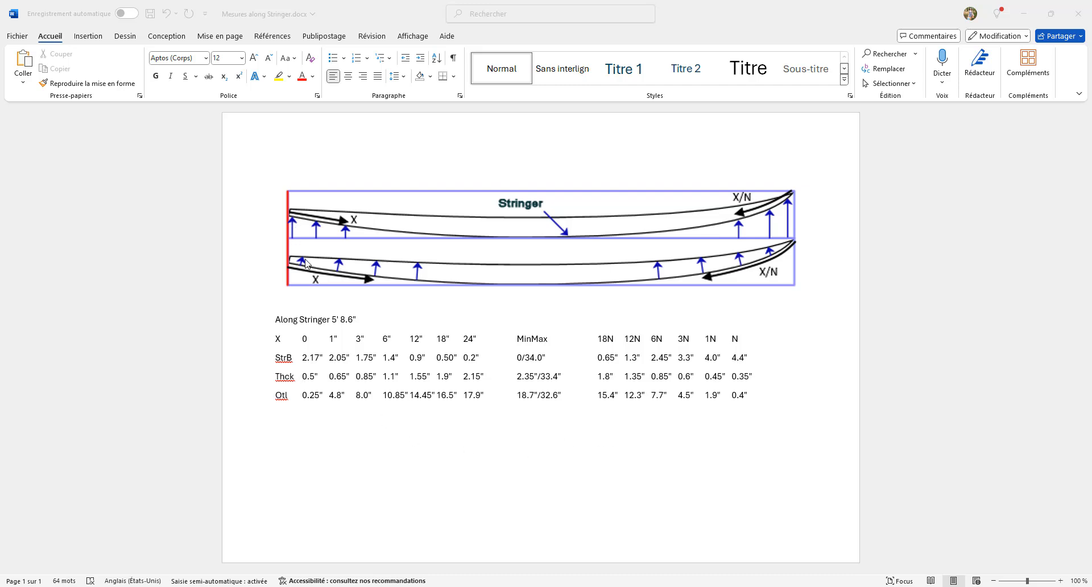
{"action": "mouse_move", "coordinate": [381, 294]}
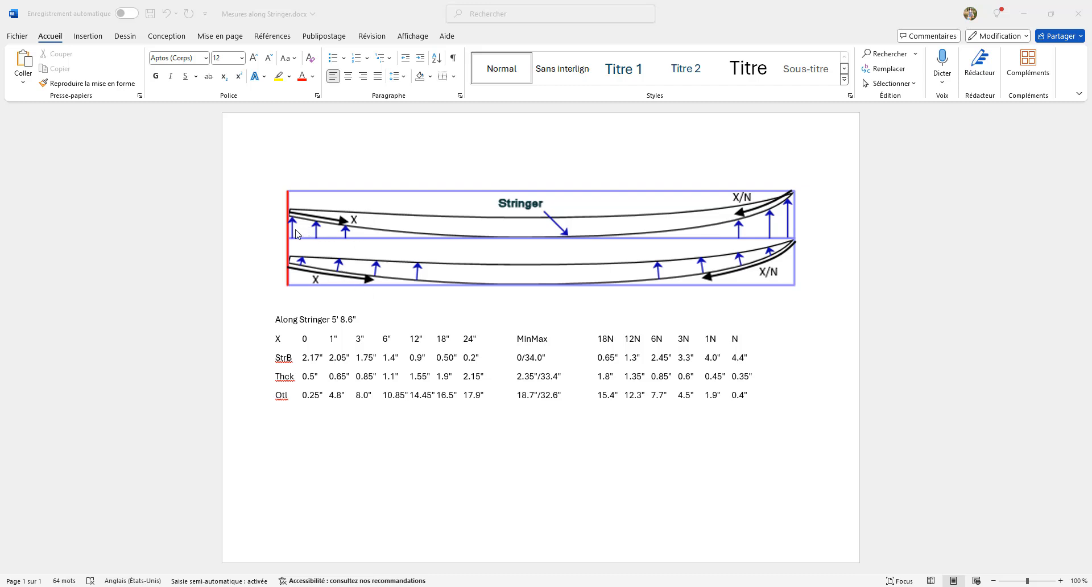
{"action": "mouse_move", "coordinate": [297, 227]}
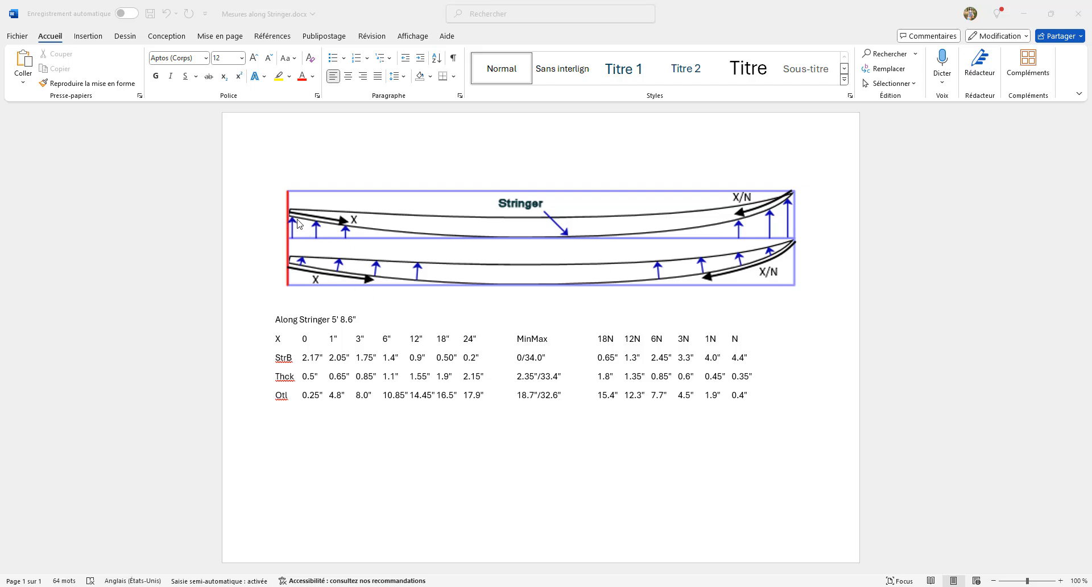
{"action": "mouse_move", "coordinate": [367, 239]}
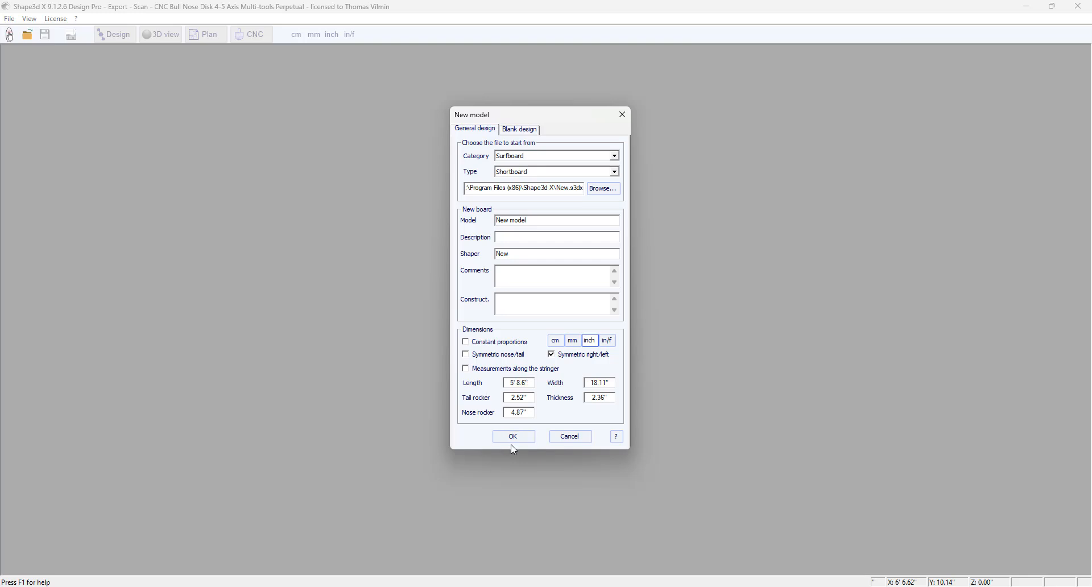
Step: Create a new Surfboard/Shortboard model with the New model dialog's default settings
{"action": "left_click", "coordinate": [512, 436]}
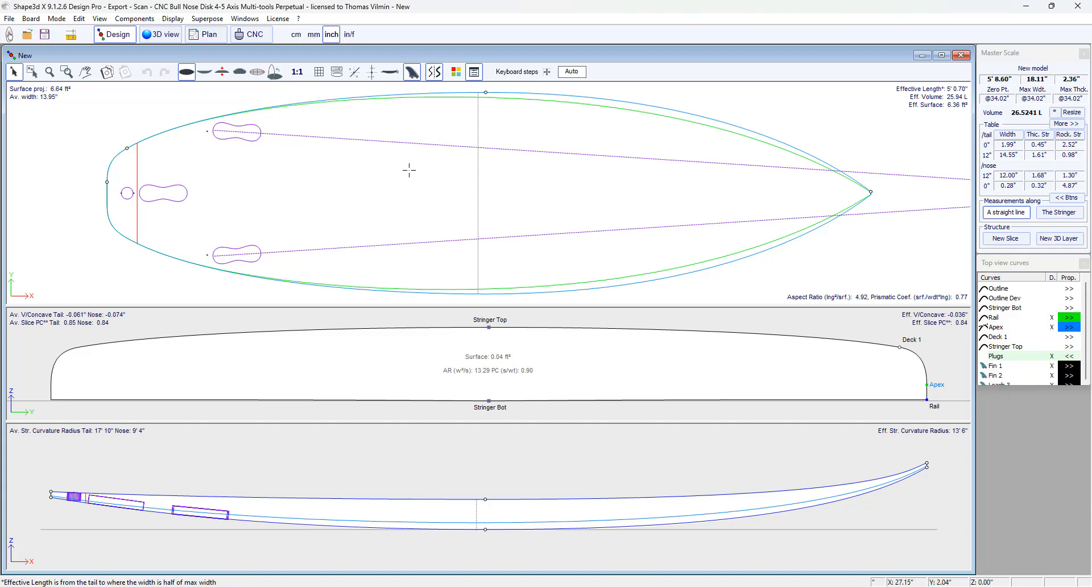
Step: Launch the Guidelines Wizard from the design view's right-click Guidelines menu
{"action": "right_click", "coordinate": [409, 168]}
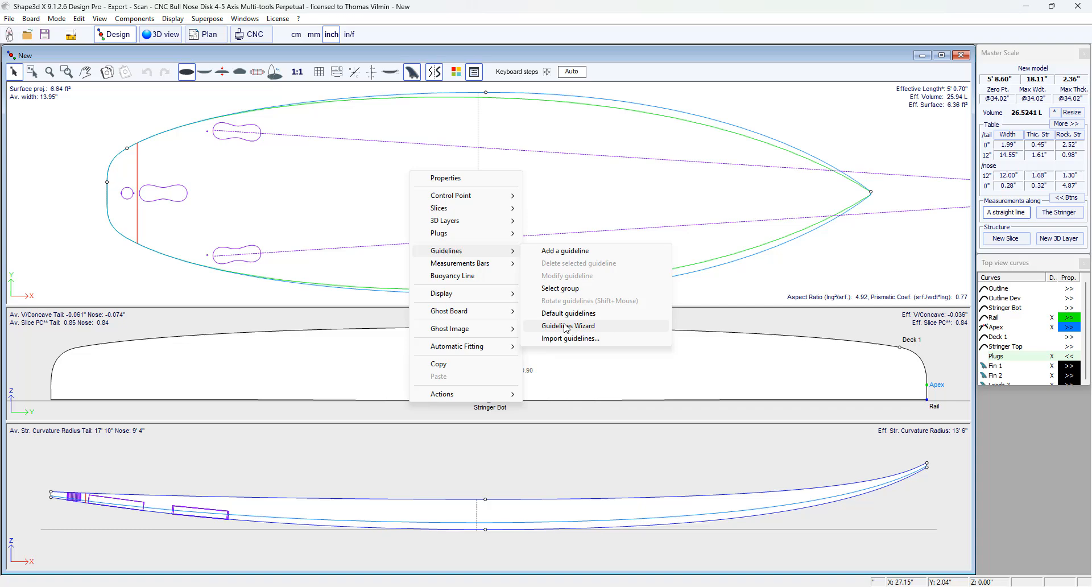
{"action": "left_click", "coordinate": [568, 326]}
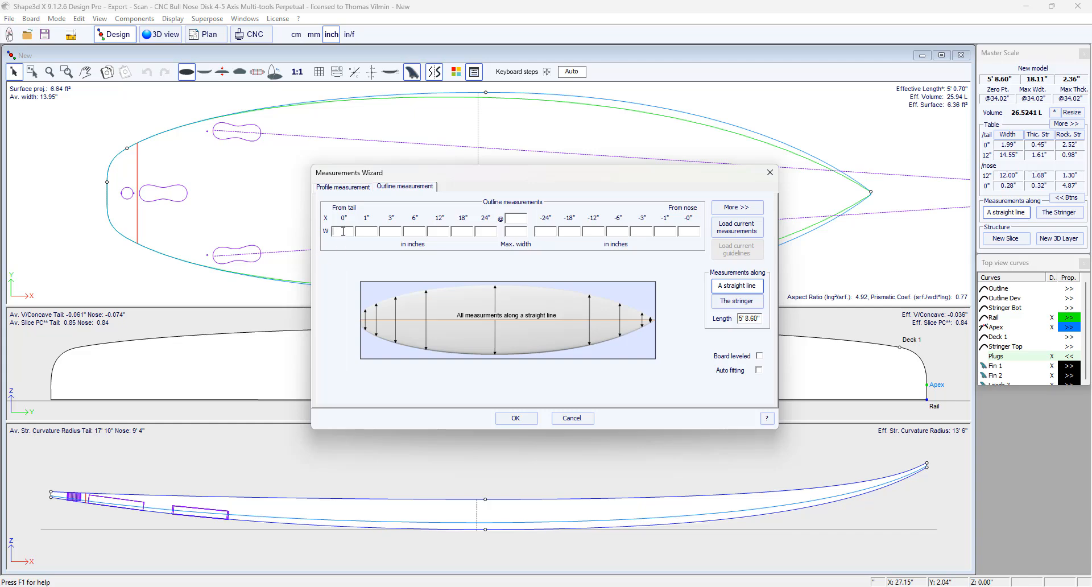
Step: Enter outline widths 0.25 through 17.9, max width 18.7 at 32.6, then 15 nose-side
{"action": "type", "text": "0"}
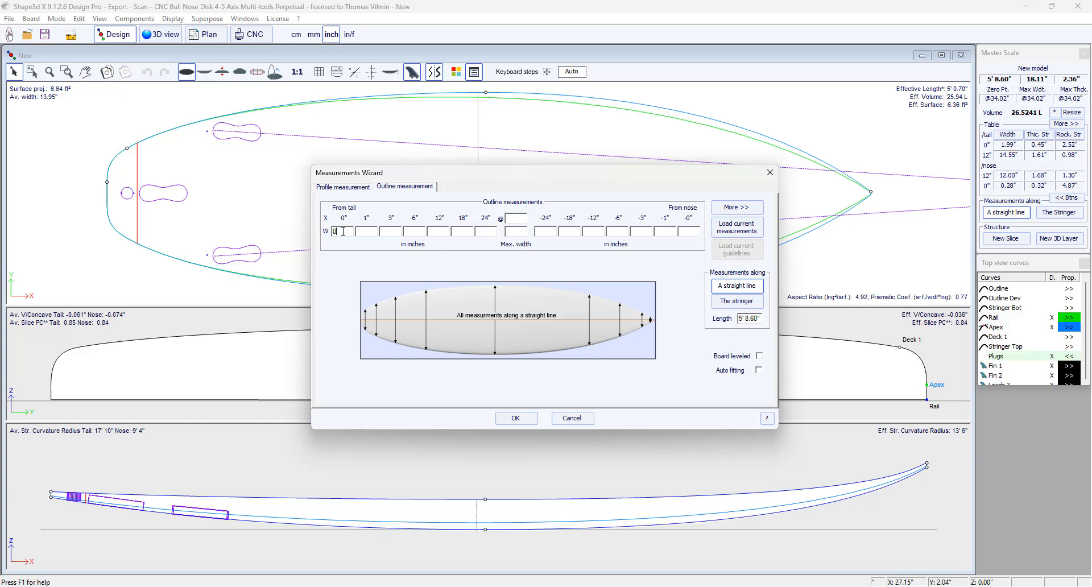
{"action": "type", "text": "0.25"}
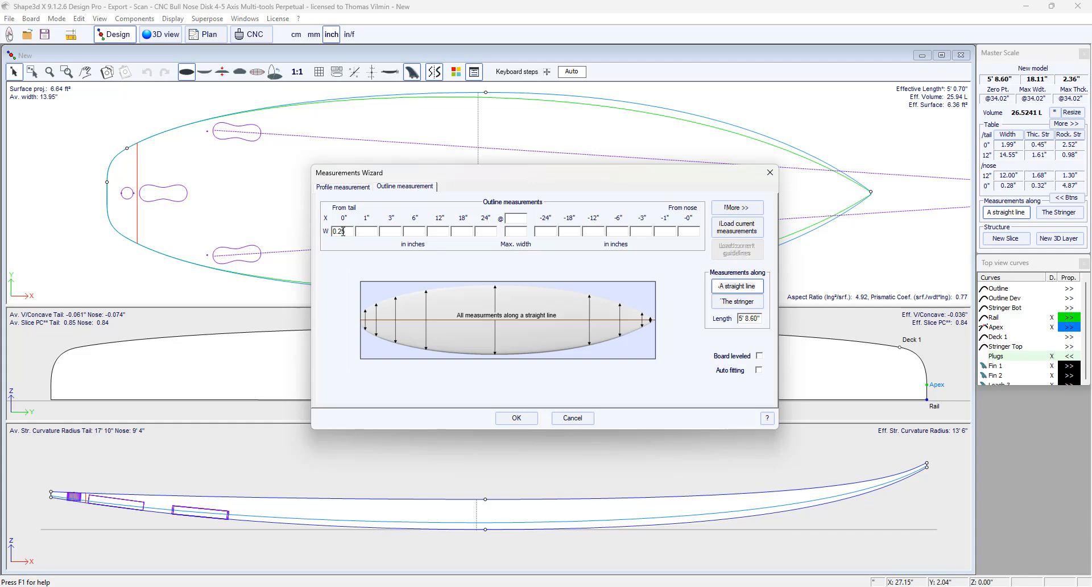
{"action": "type", "text": "4"}
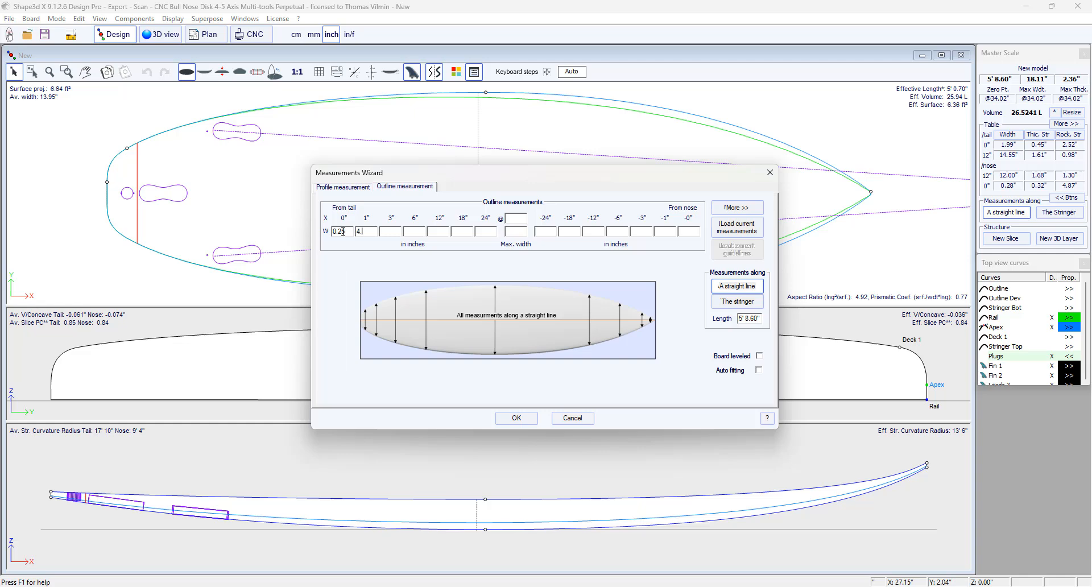
{"action": "type", "text": ".8"}
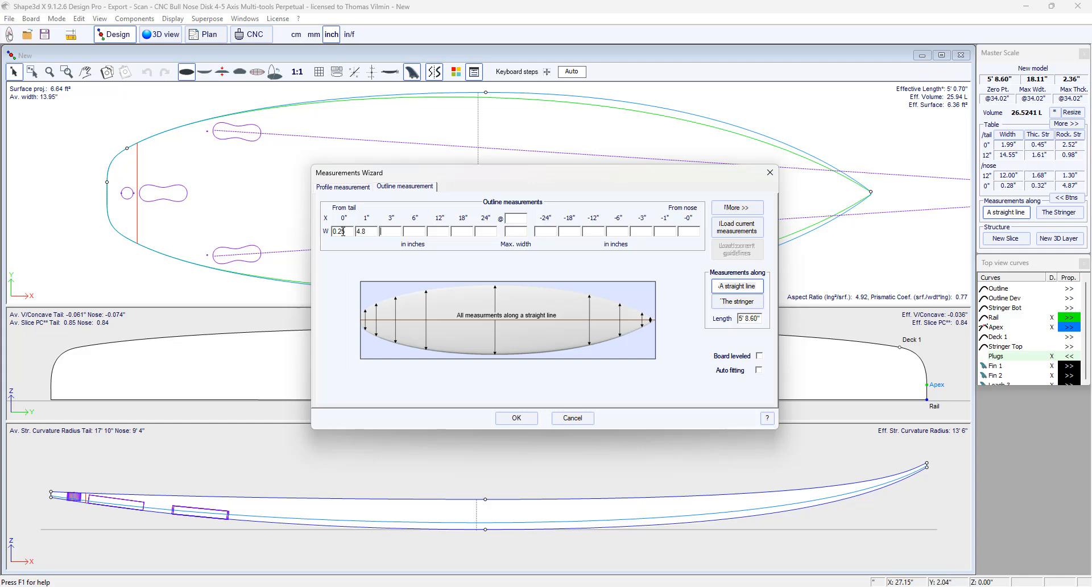
{"action": "type", "text": "10.85"}
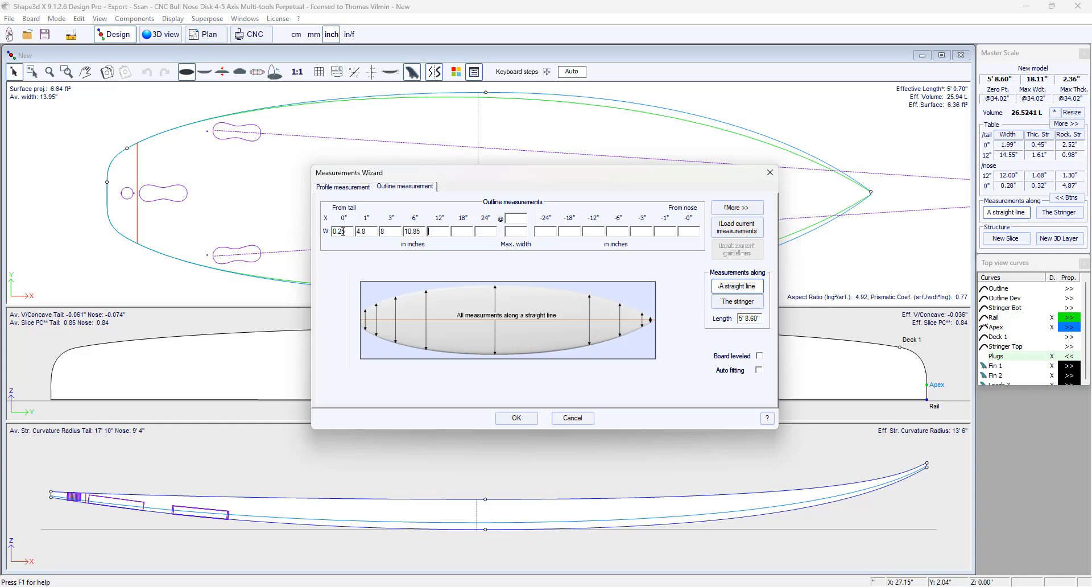
{"action": "type", "text": "14.45"}
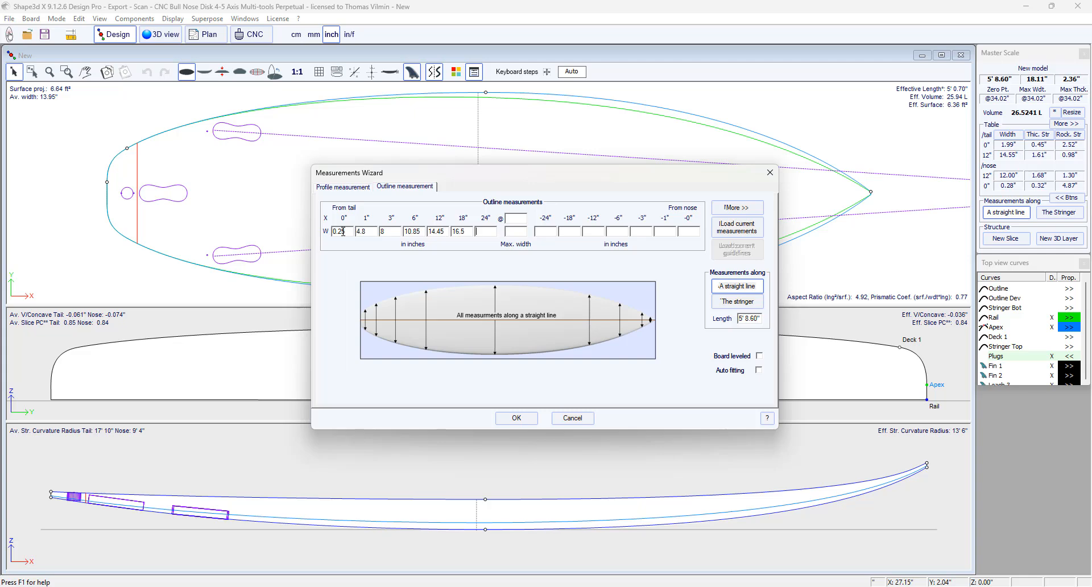
{"action": "type", "text": "17.9"}
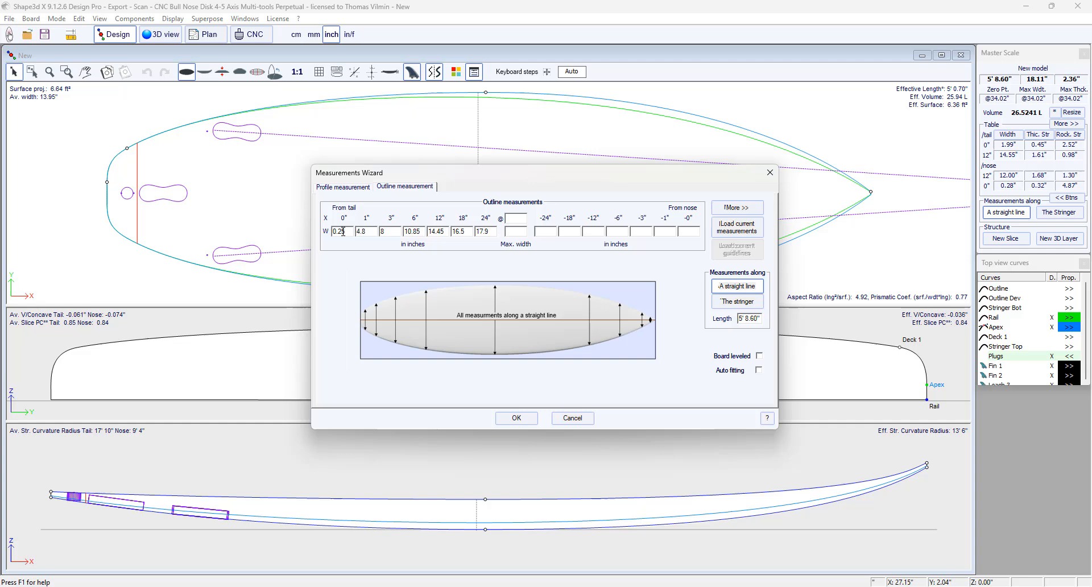
{"action": "type", "text": "18.7"}
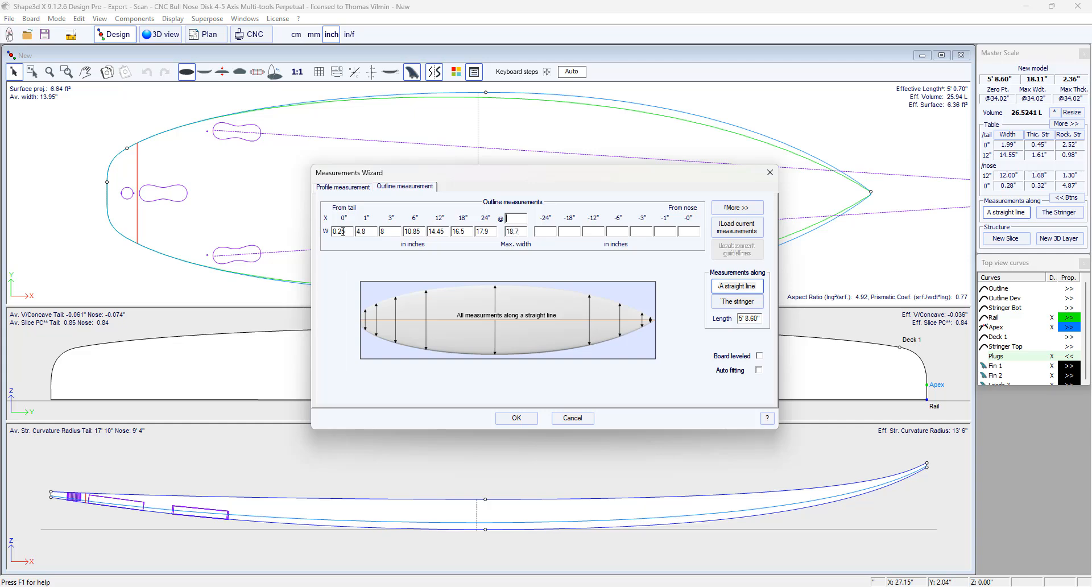
{"action": "type", "text": "32.6"}
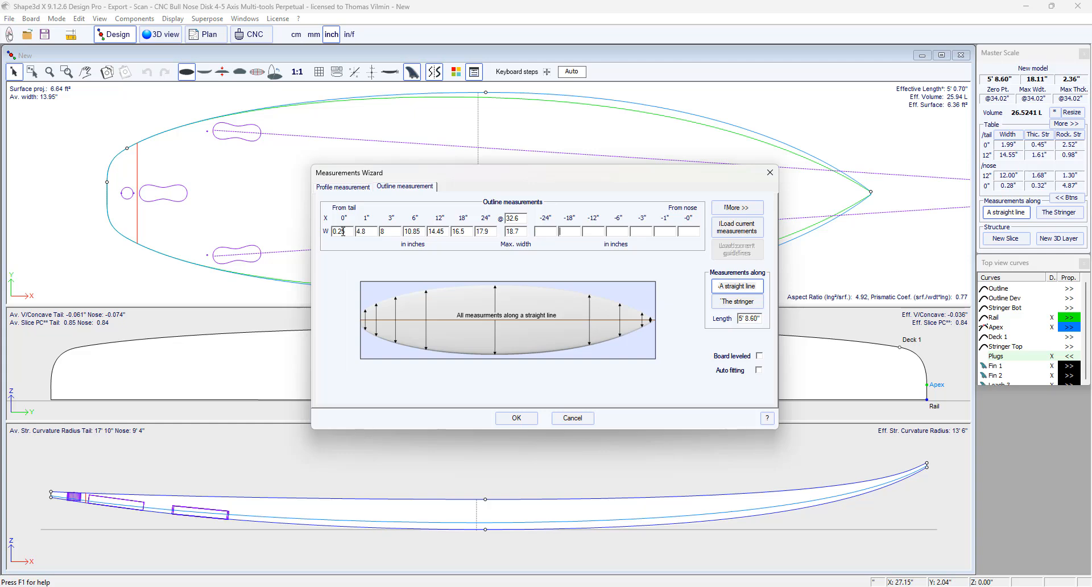
{"action": "type", "text": "15.4"}
{"action": "left_click", "coordinate": [688, 232]}
{"action": "type", "text": "0.4"}
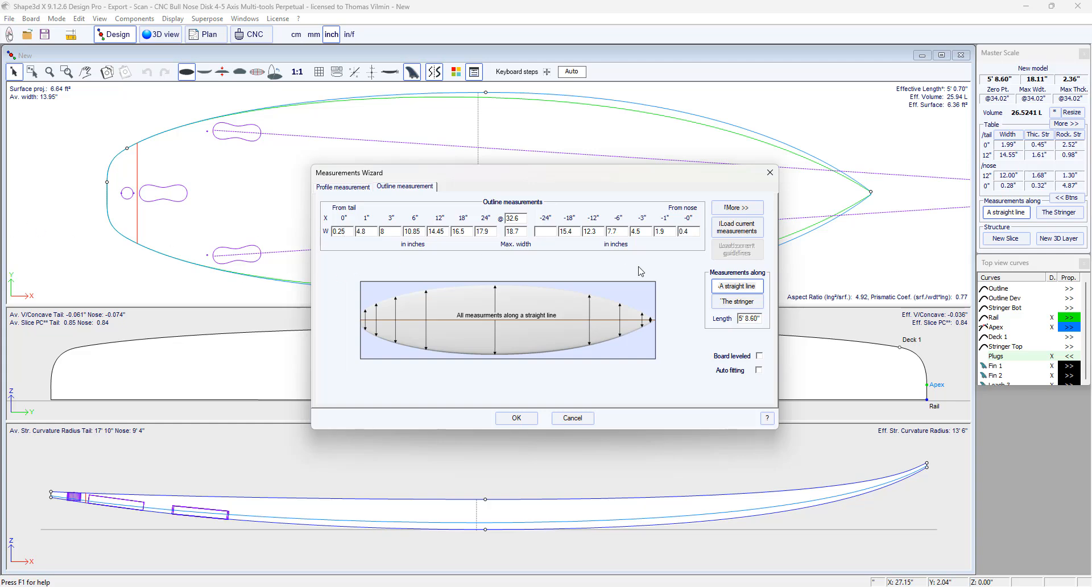
Step: On the Profile tab, enter bottom values 2.1 to 0.2, Min. pos. 34, then 0 to 4
{"action": "left_click", "coordinate": [343, 186]}
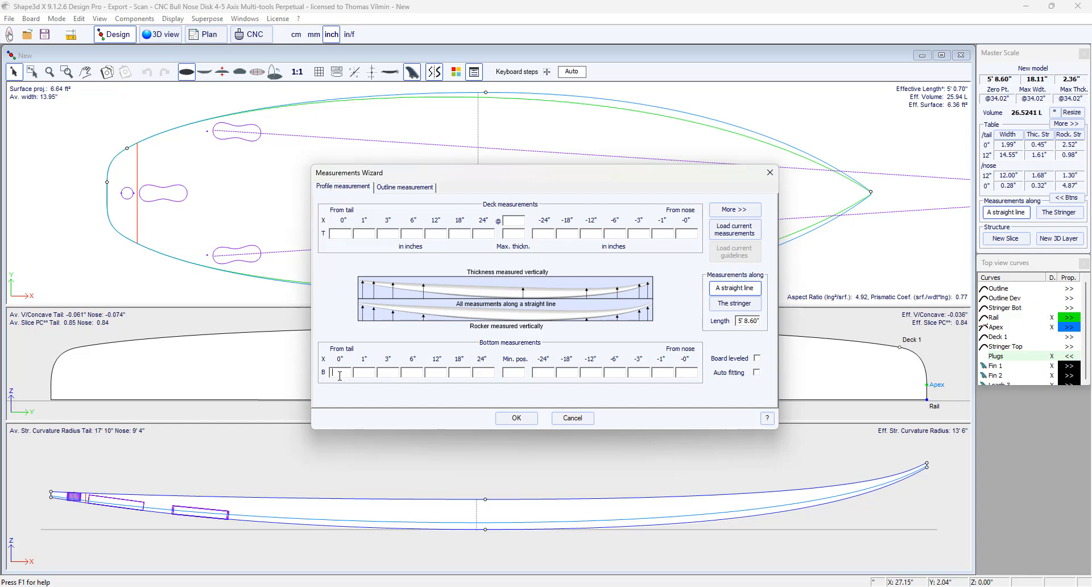
{"action": "type", "text": "2.1"}
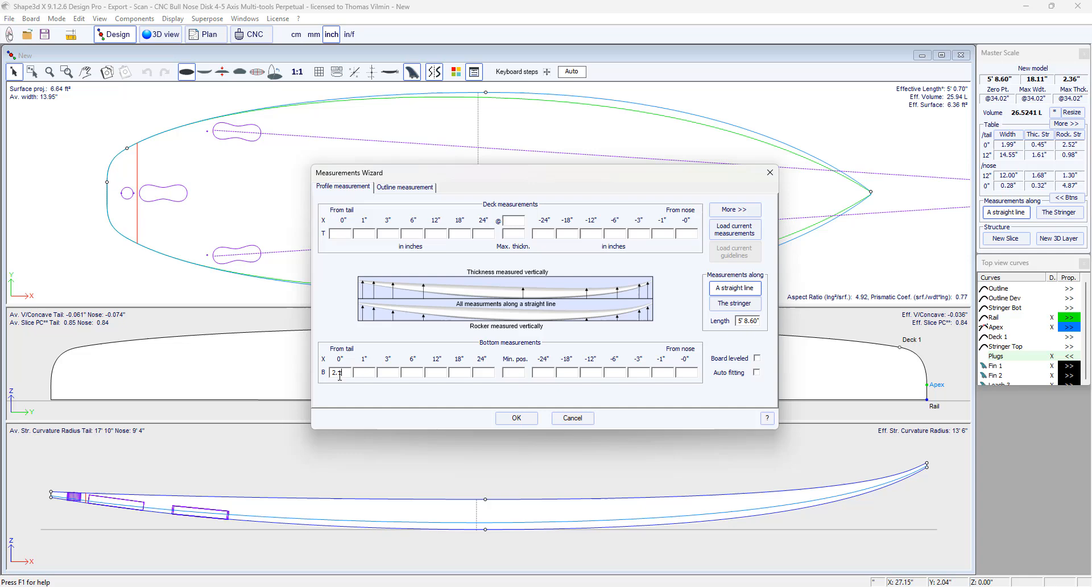
{"action": "type", "text": "2.05"}
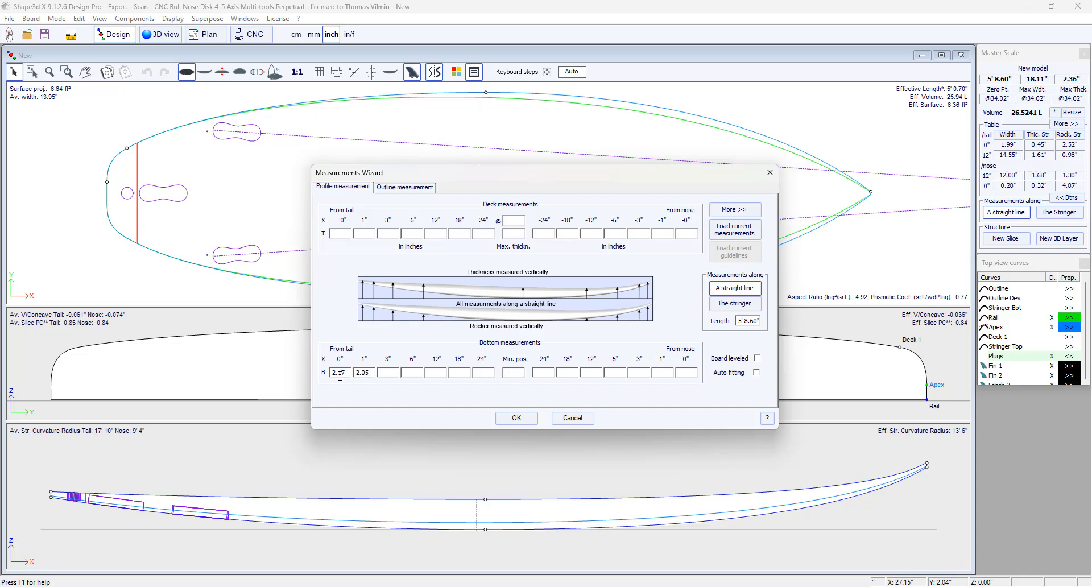
{"action": "type", "text": "1.75"}
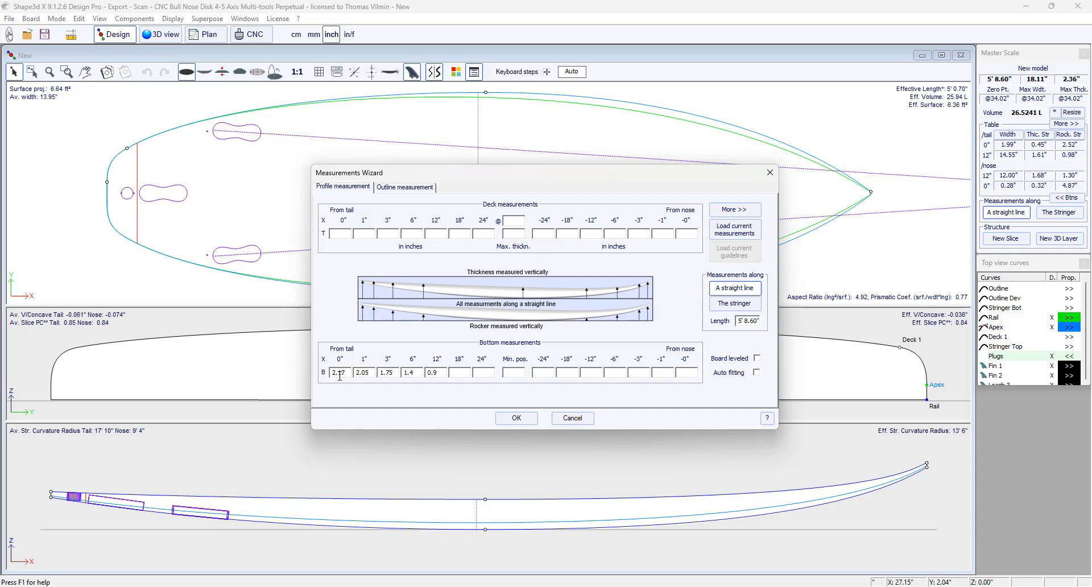
{"action": "type", "text": "0.2"}
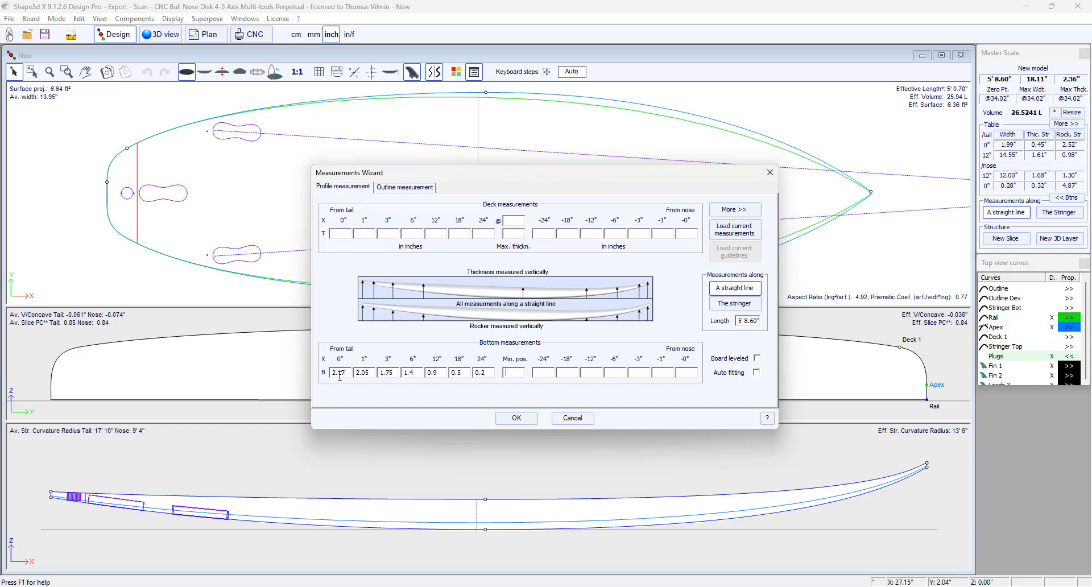
{"action": "type", "text": "34"}
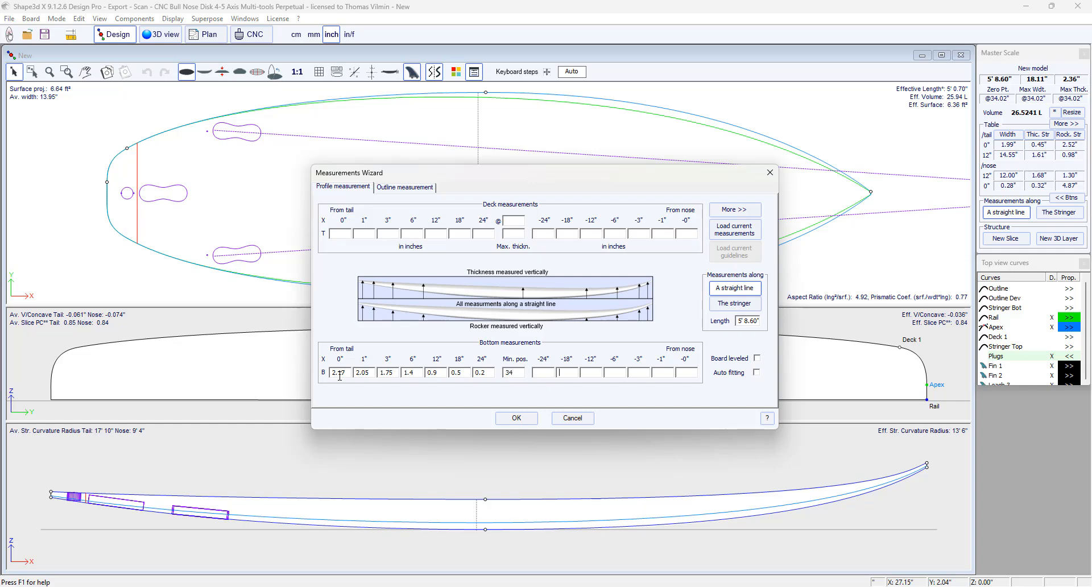
{"action": "type", "text": "0"}
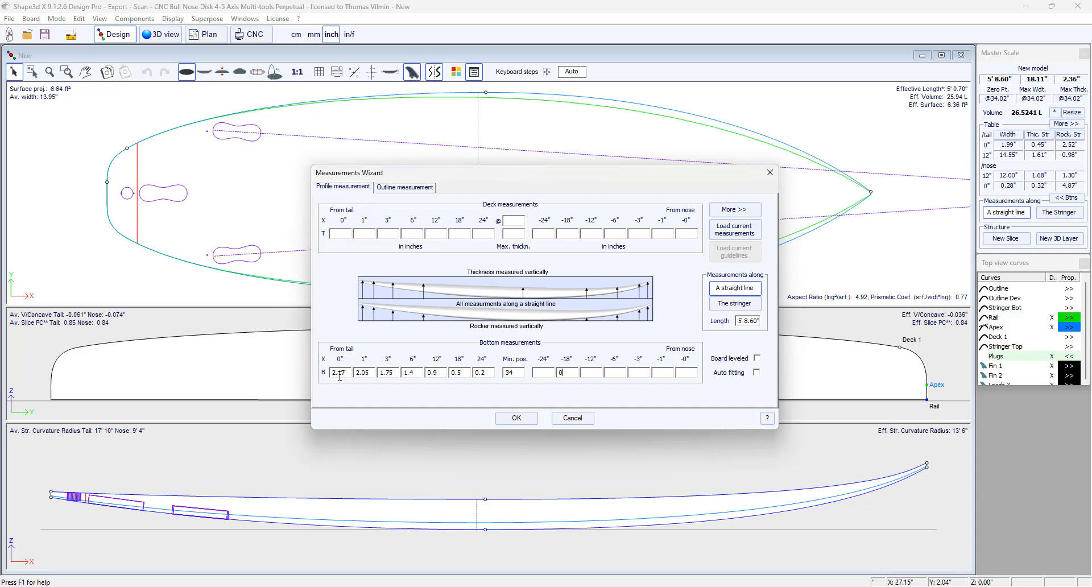
{"action": "type", "text": "0.65"}
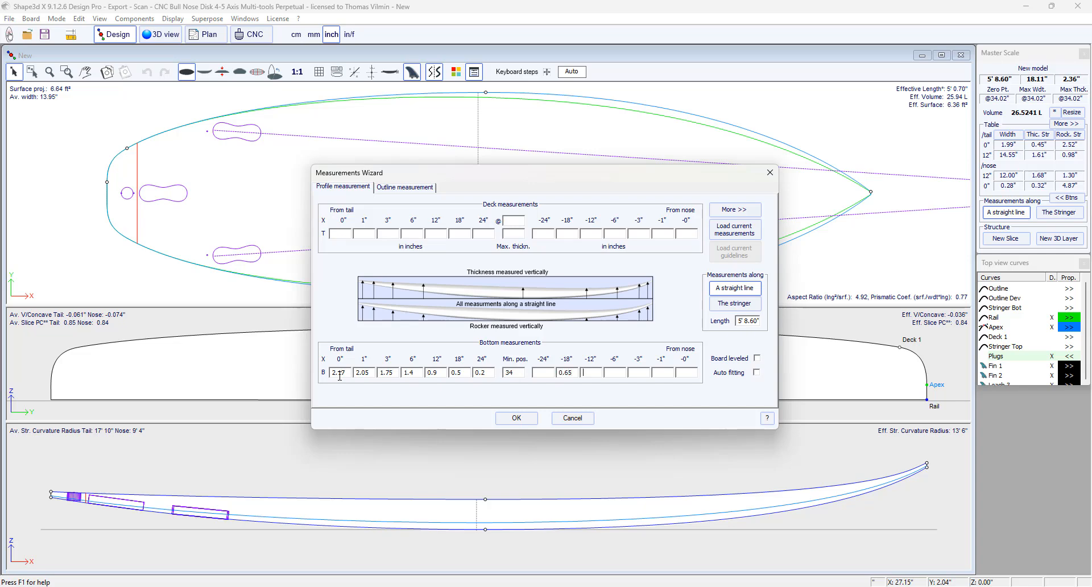
{"action": "type", "text": "1.3"}
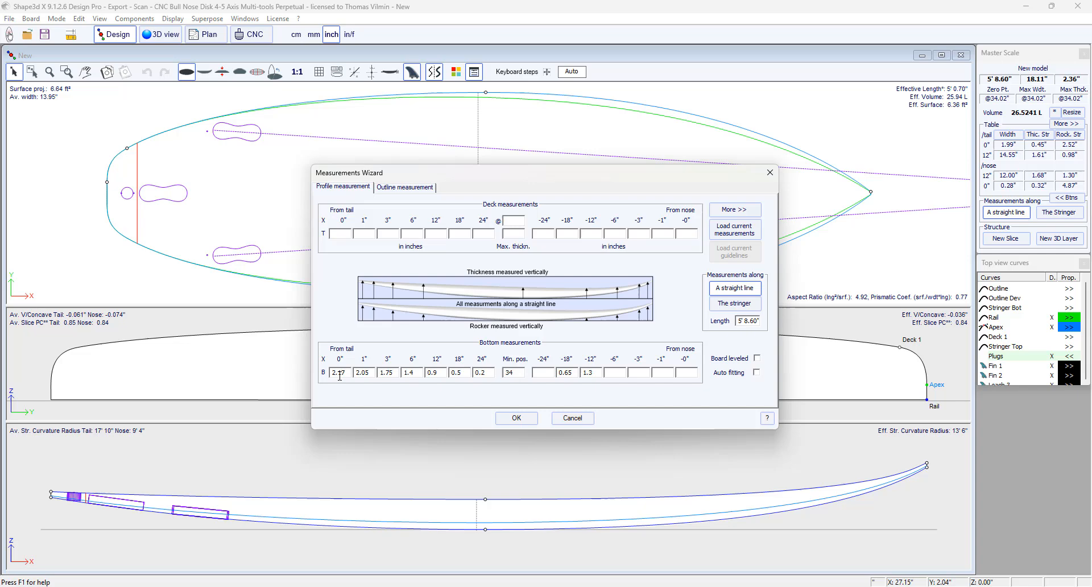
{"action": "type", "text": "4"}
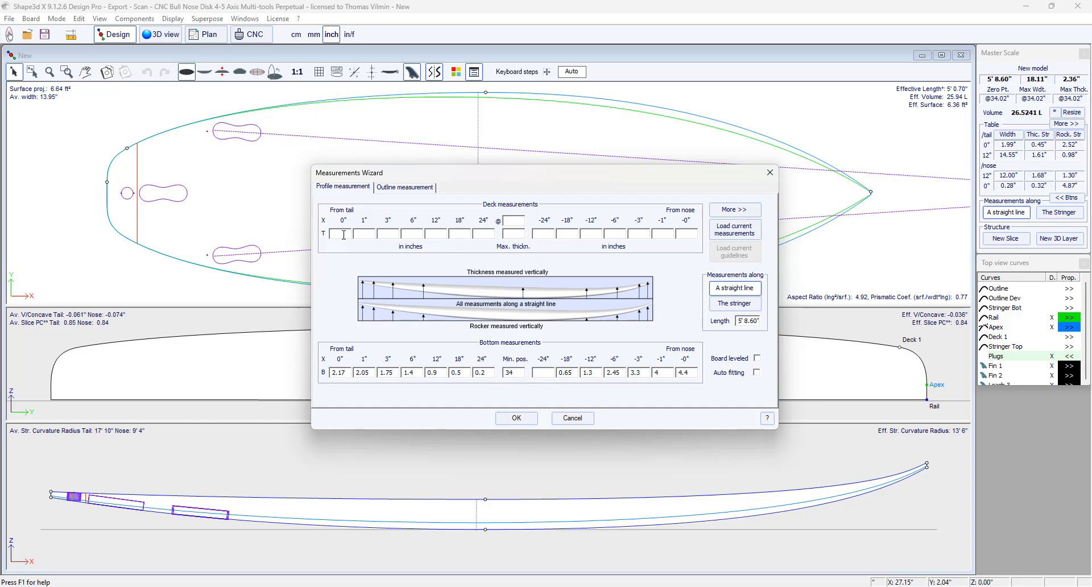
Step: Enter thickness values 0.5, 0.85, 1.9, 2.15, max 2.35 at 33.4, and 1.8
{"action": "type", "text": "0.5"}
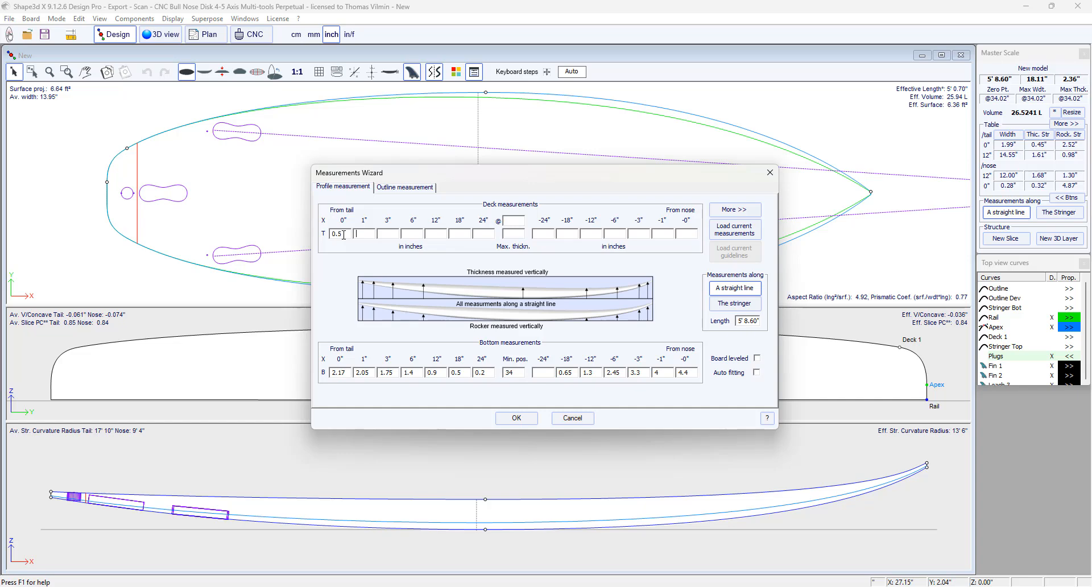
{"action": "type", "text": "0.85"}
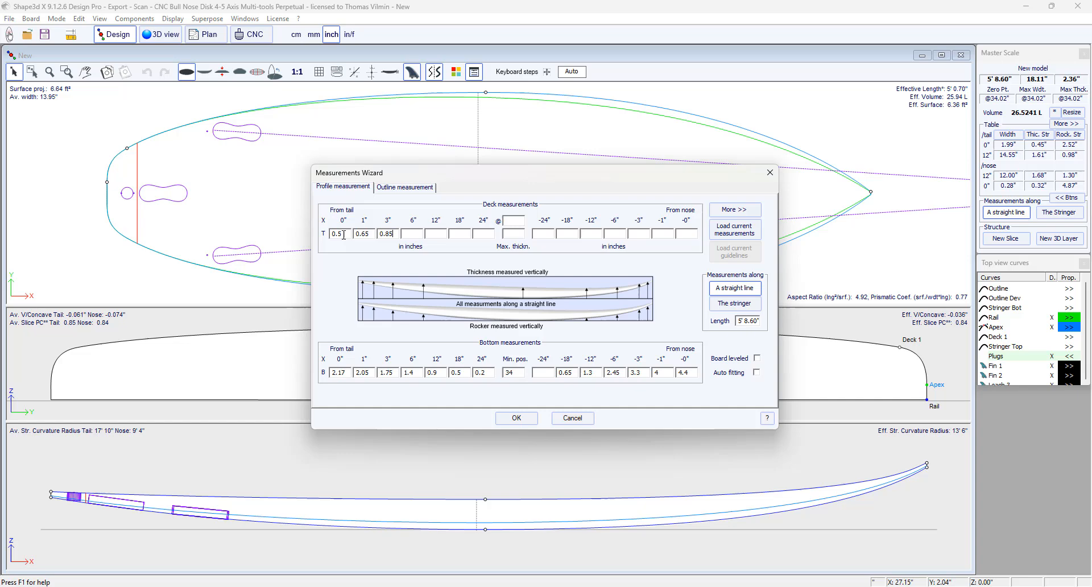
{"action": "type", "text": "1.9"}
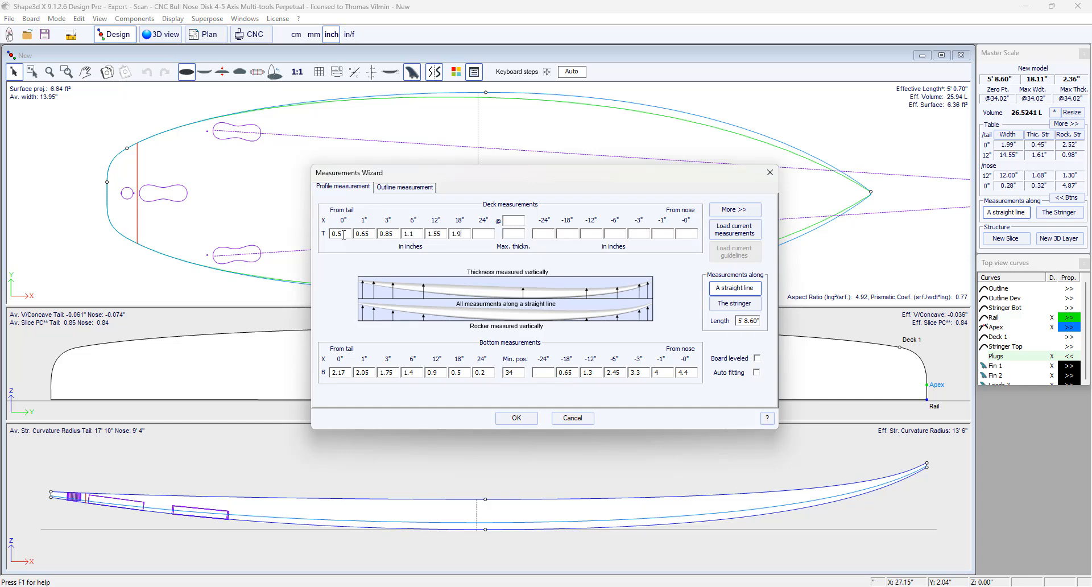
{"action": "type", "text": "2.15"}
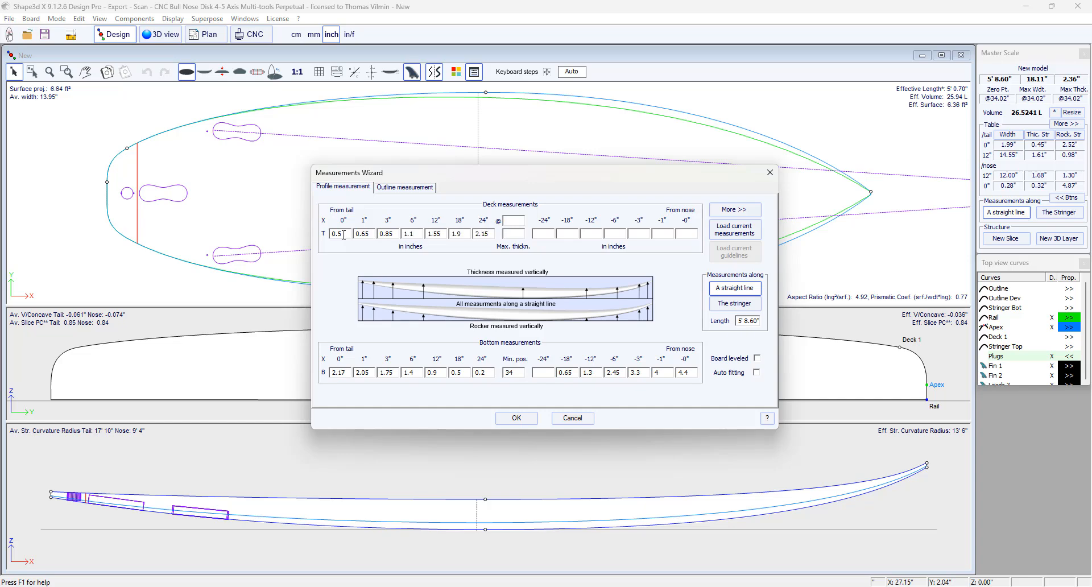
{"action": "type", "text": "2.35"}
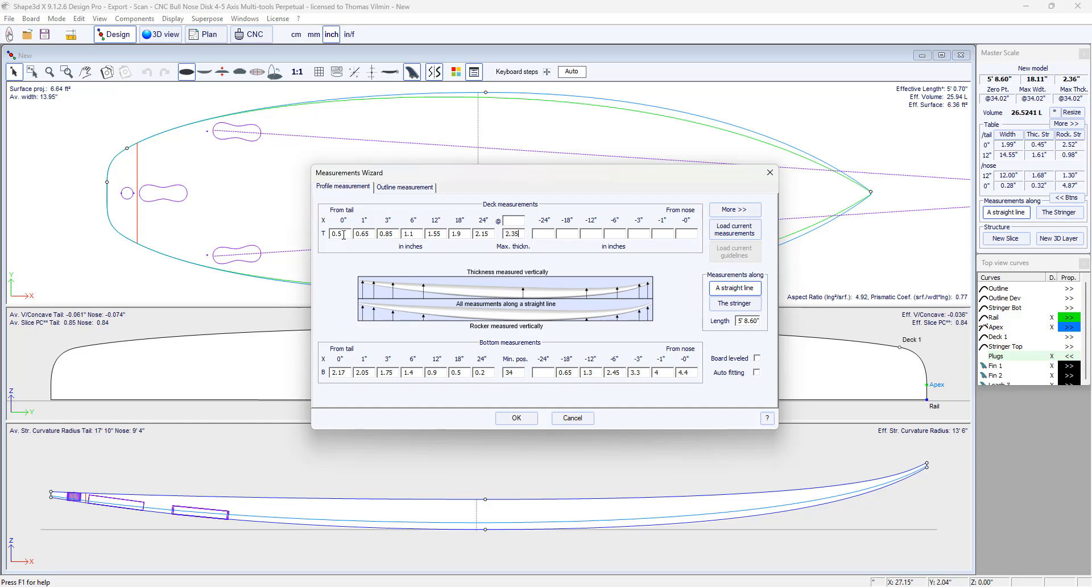
{"action": "type", "text": "33.4"}
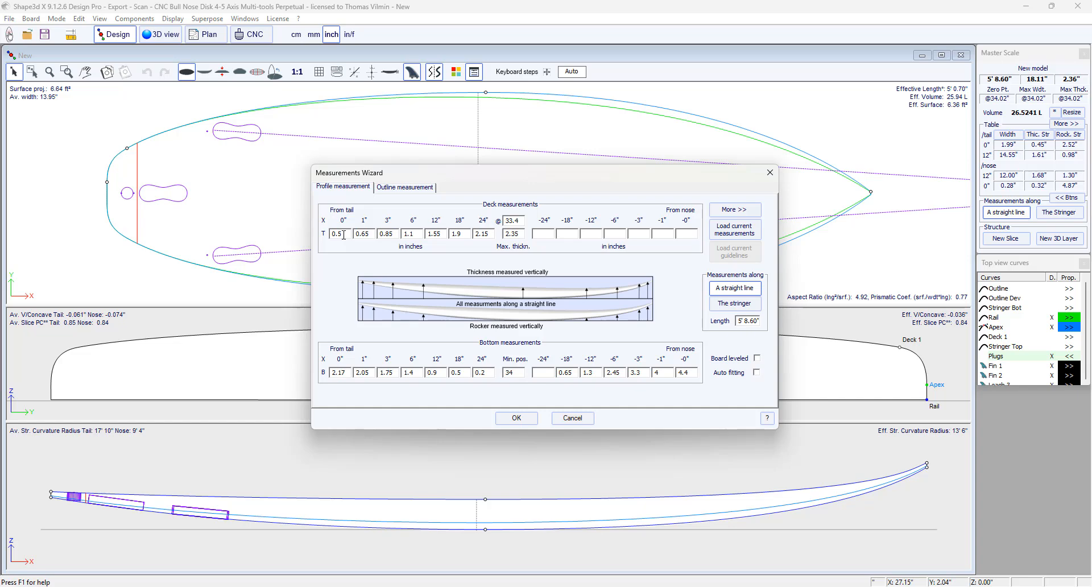
{"action": "type", "text": "1.8"}
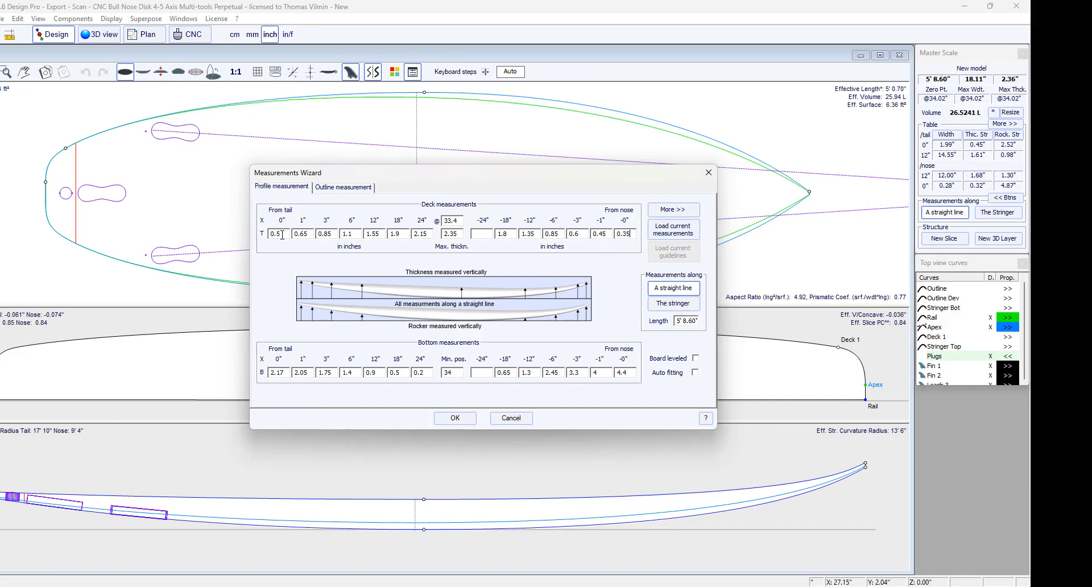
{"action": "mouse_move", "coordinate": [662, 337]}
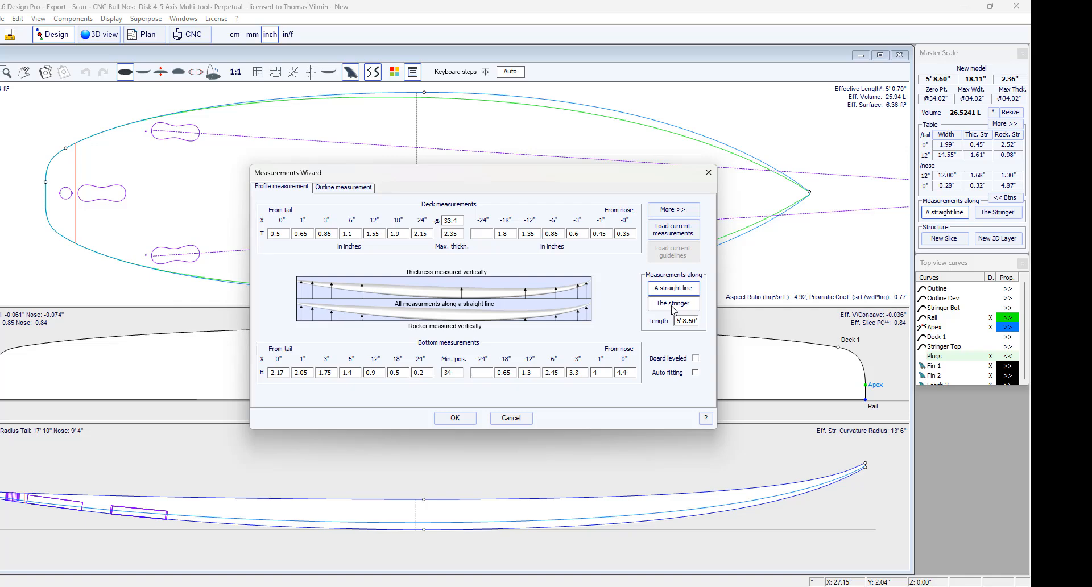
Step: Measure along the stringer with length 5' 8.6", enable Auto fitting, and apply the measurements
{"action": "left_click", "coordinate": [672, 303]}
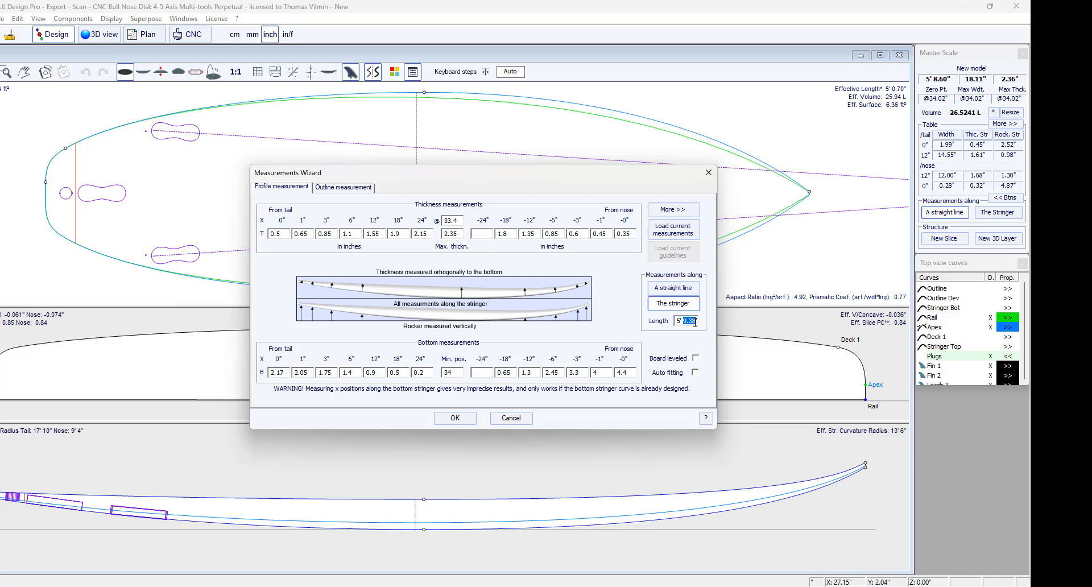
{"action": "type", "text": "5' 8"}
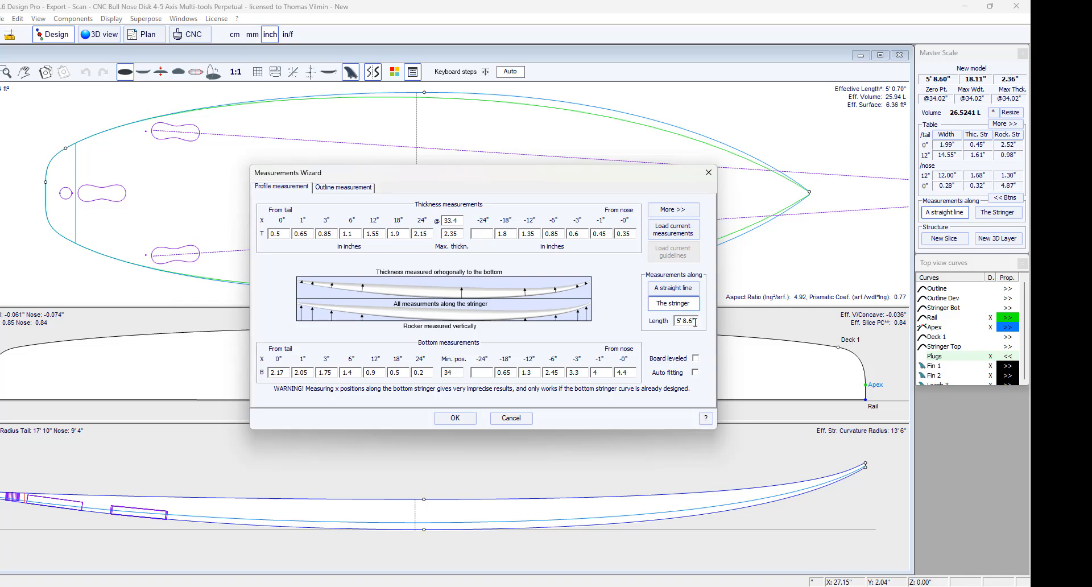
{"action": "left_click", "coordinate": [342, 187]}
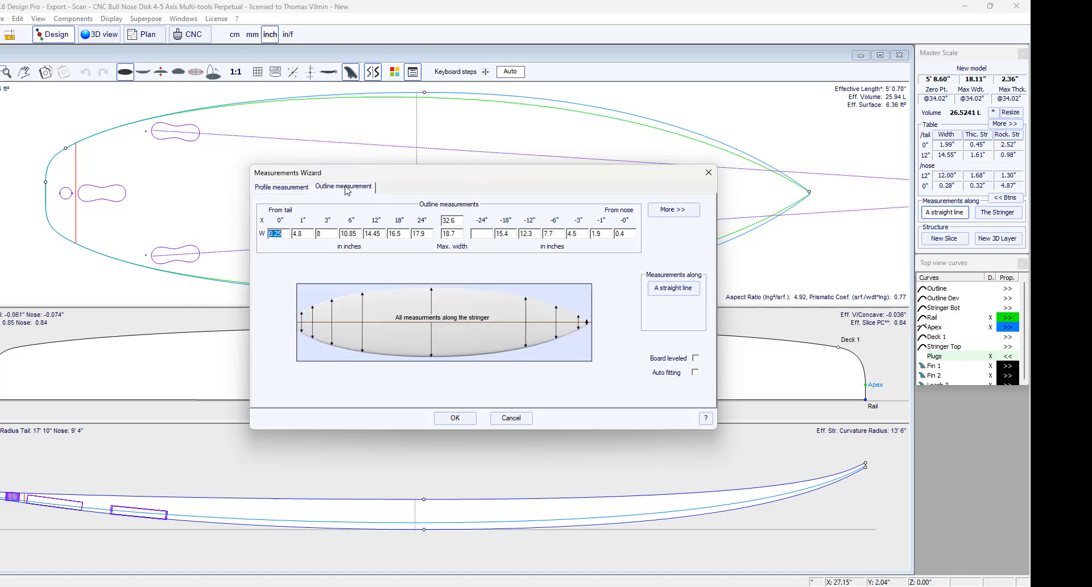
{"action": "left_click", "coordinate": [282, 187]}
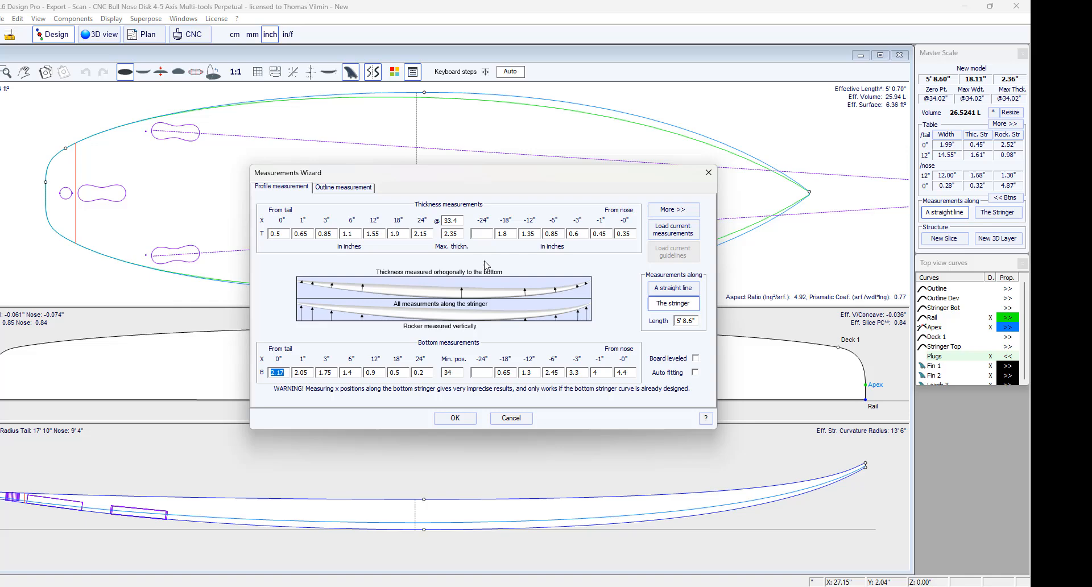
{"action": "mouse_move", "coordinate": [511, 271]}
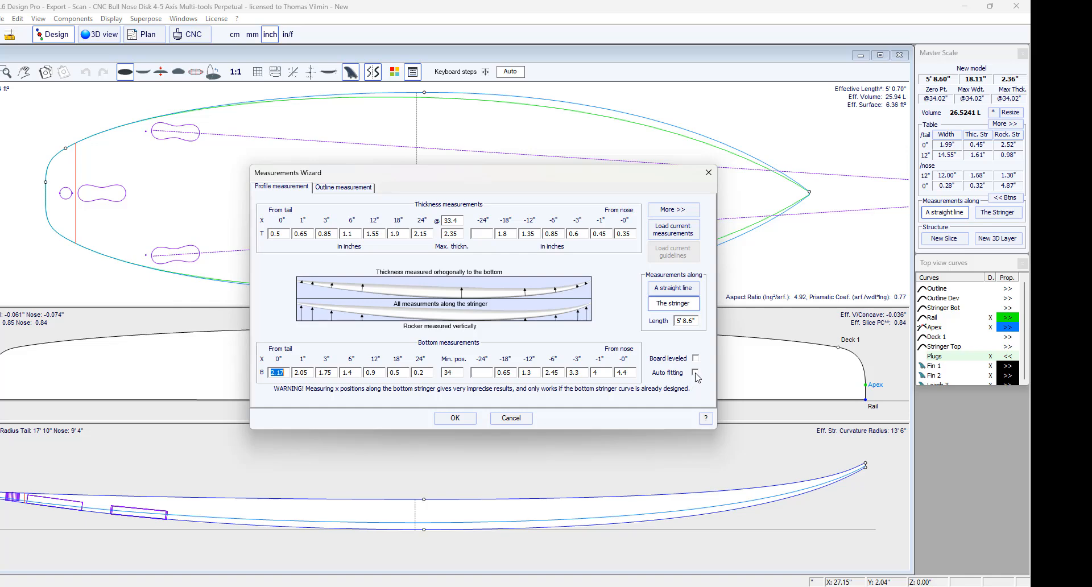
{"action": "left_click", "coordinate": [695, 372]}
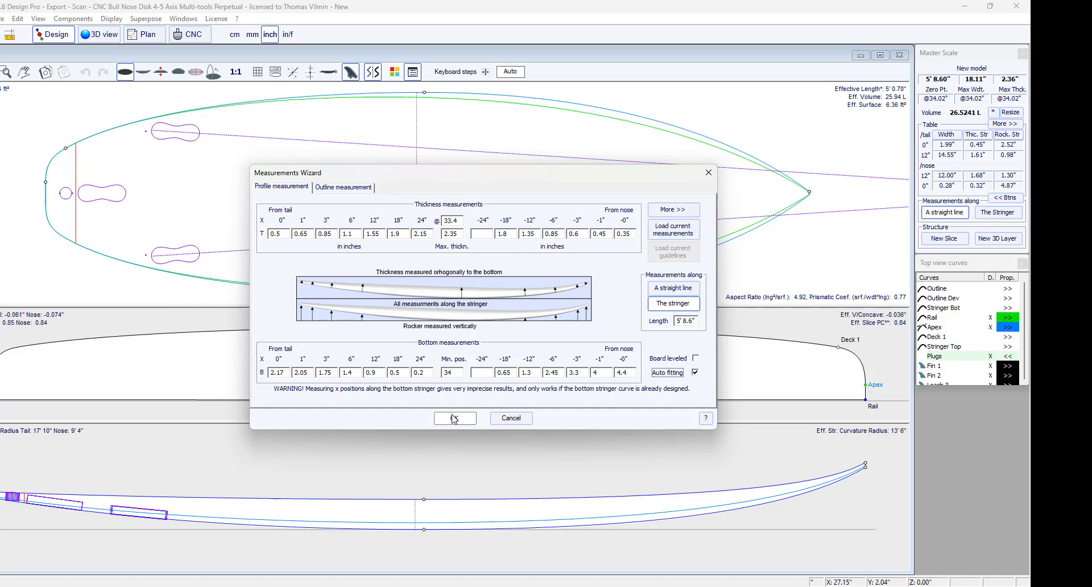
{"action": "left_click", "coordinate": [454, 418]}
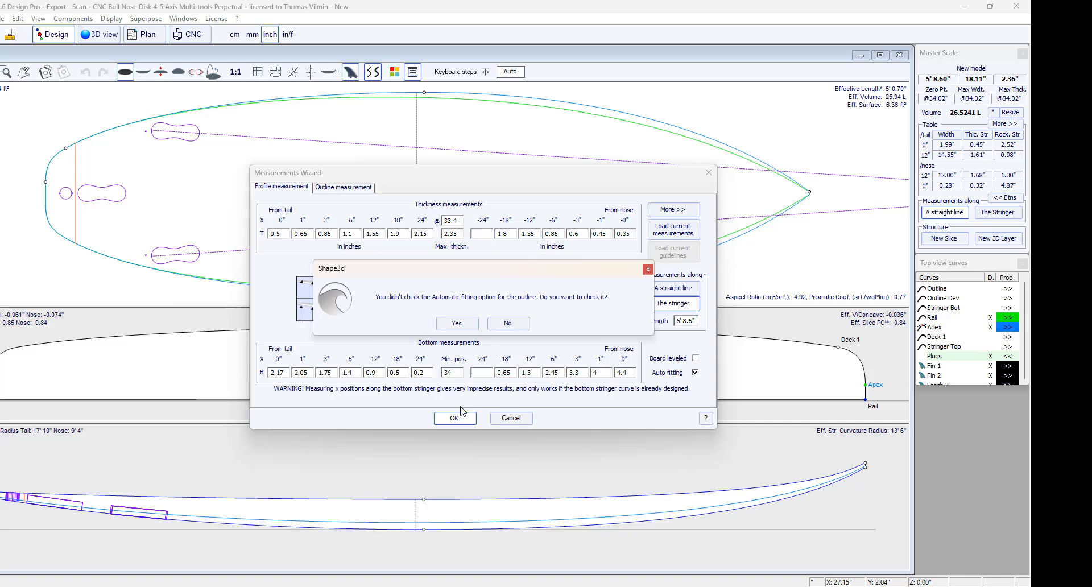
{"action": "mouse_move", "coordinate": [545, 300]}
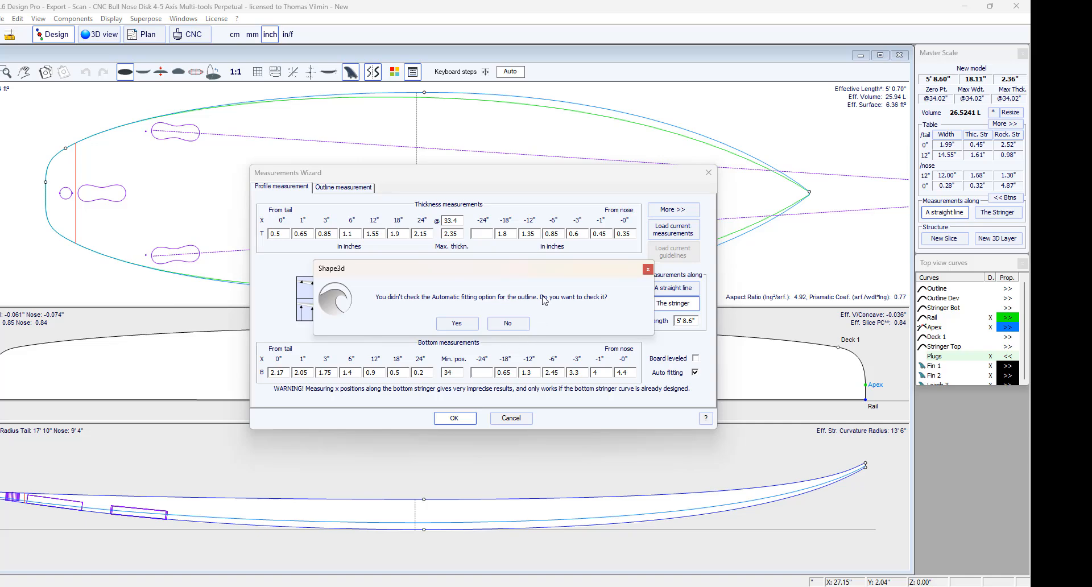
{"action": "mouse_move", "coordinate": [457, 322]}
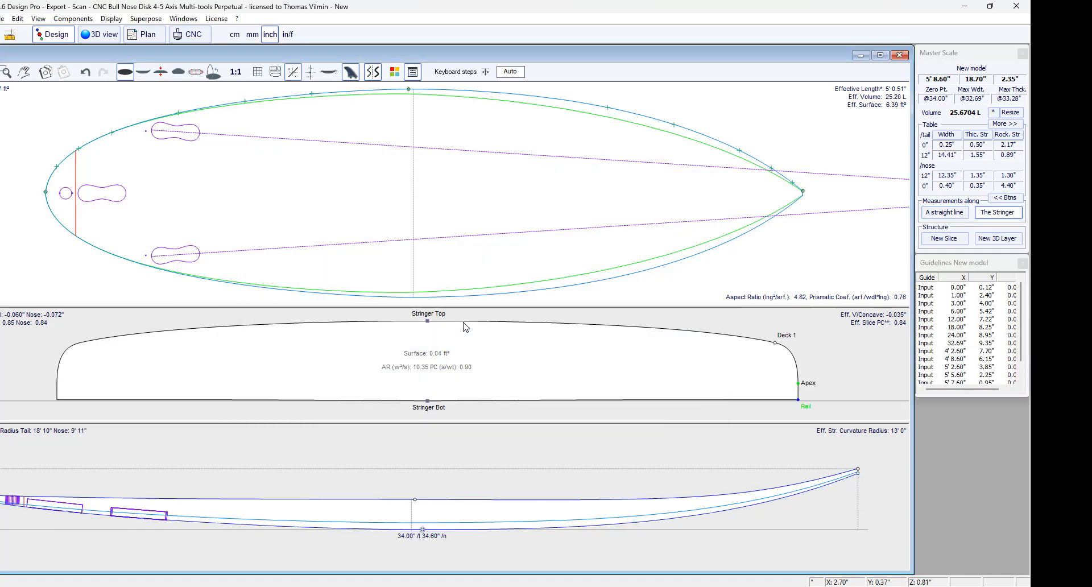
{"action": "mouse_move", "coordinate": [454, 143]}
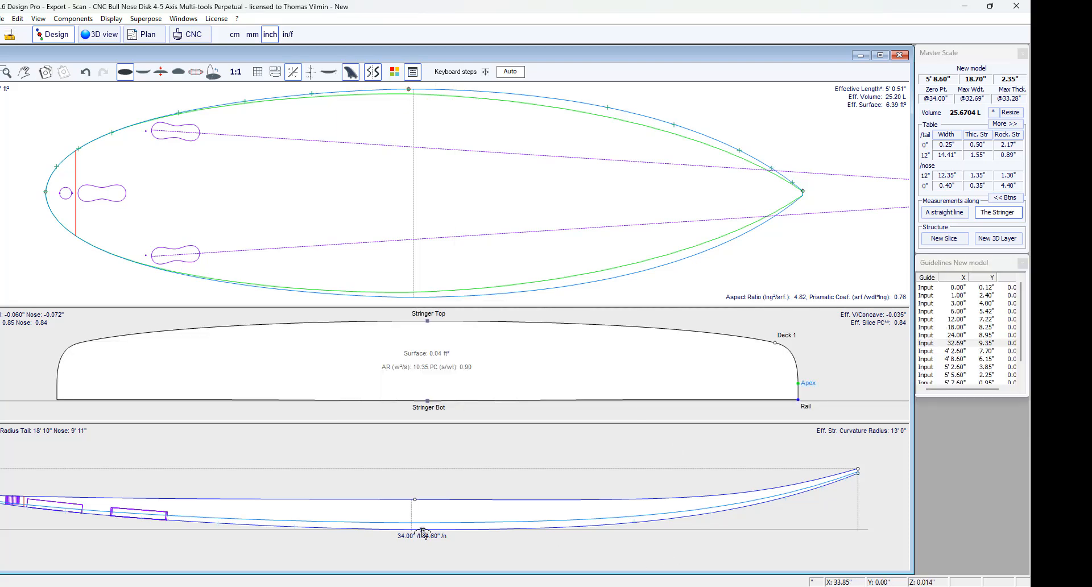
Step: Select Stringer Bot and drag its nose tangent handle upward in small increments
{"action": "left_click", "coordinate": [418, 528]}
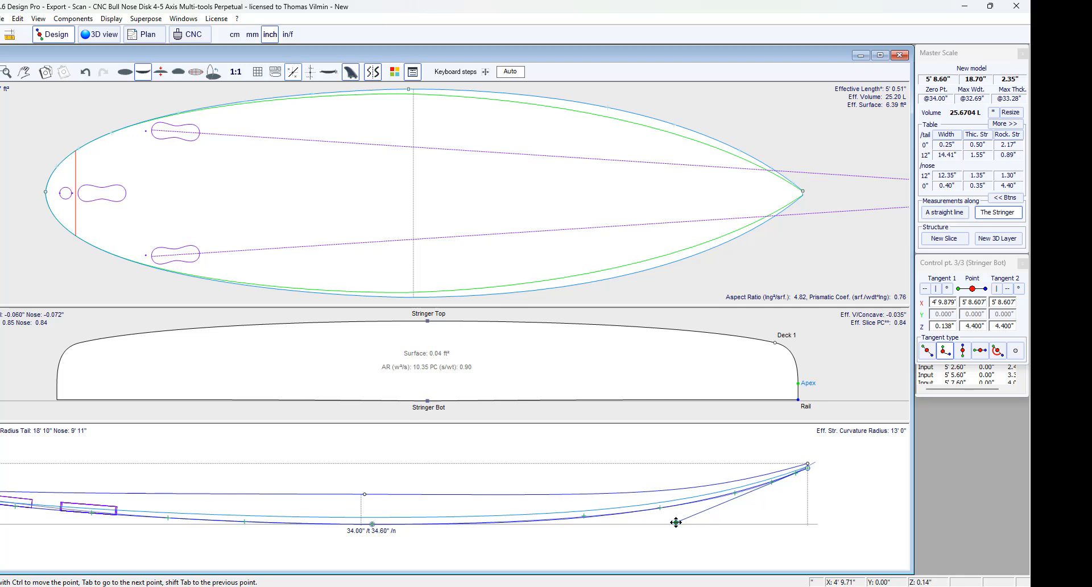
{"action": "left_click_drag", "start_coordinate": [675, 522], "coordinate": [694, 518]}
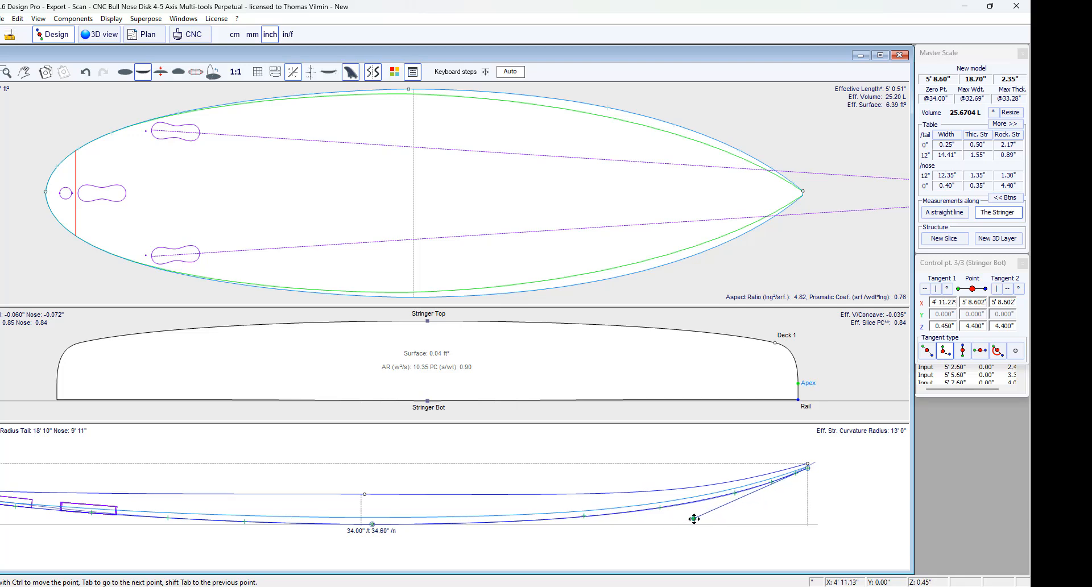
{"action": "left_click_drag", "start_coordinate": [693, 518], "coordinate": [697, 517]}
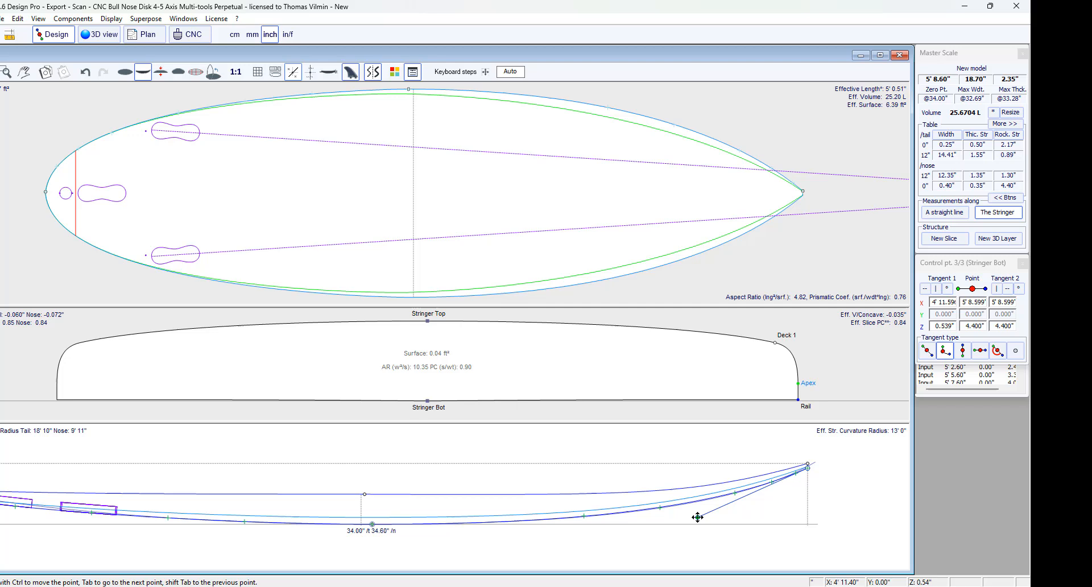
{"action": "left_click_drag", "start_coordinate": [697, 517], "coordinate": [697, 513]}
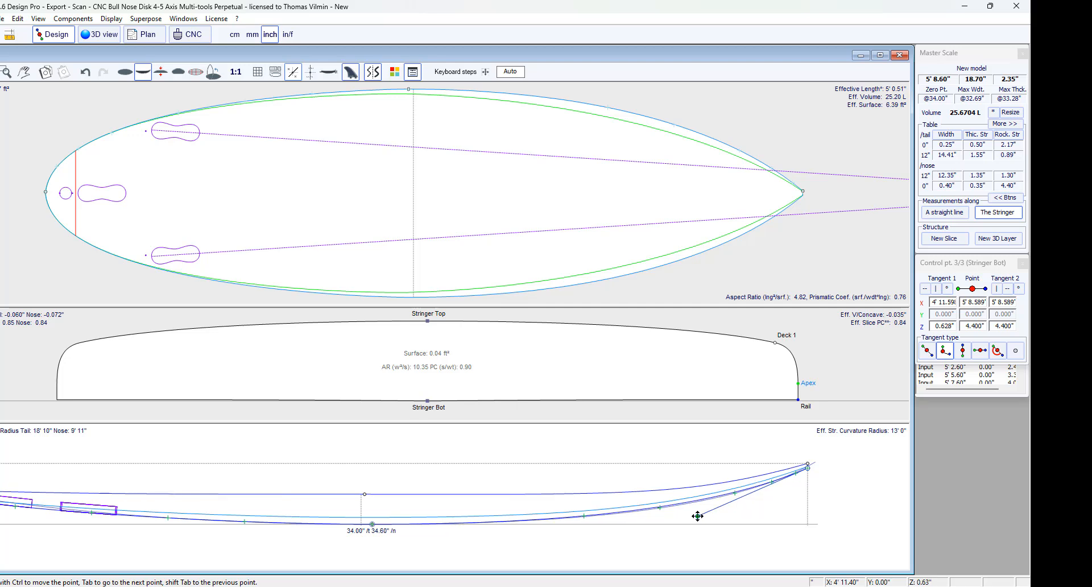
{"action": "left_click_drag", "start_coordinate": [697, 515], "coordinate": [696, 517]}
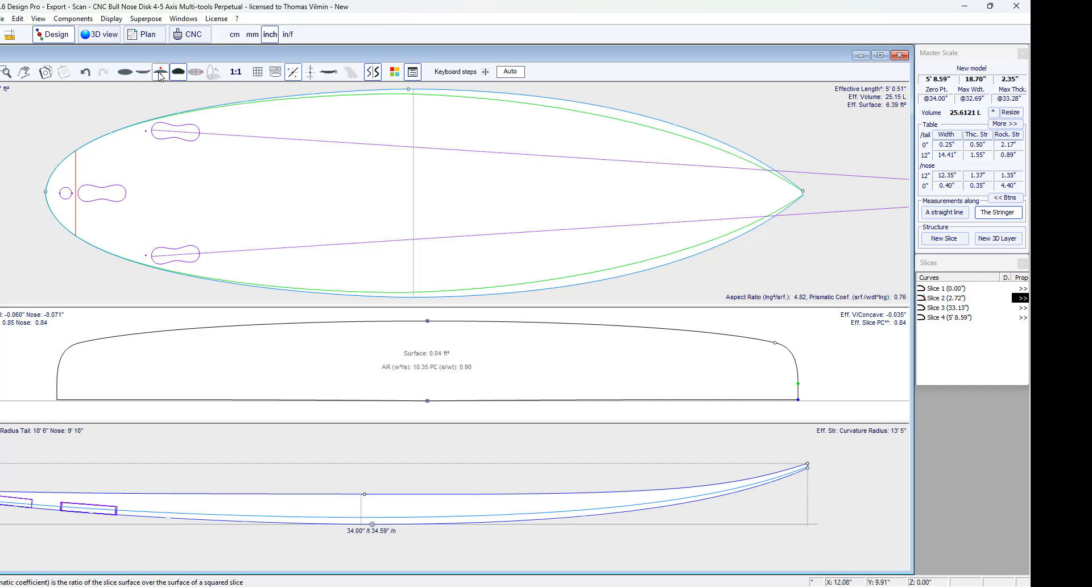
Step: Show the stringer top profile, then drag the bottom curve's nose tangent to retune the rocker
{"action": "left_click", "coordinate": [159, 72]}
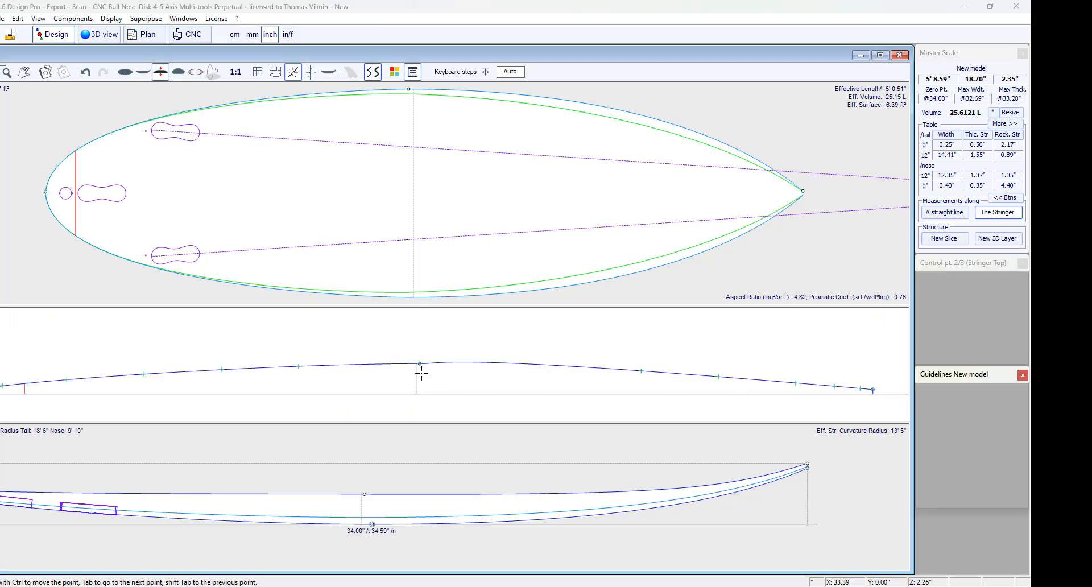
{"action": "left_click", "coordinate": [418, 363]}
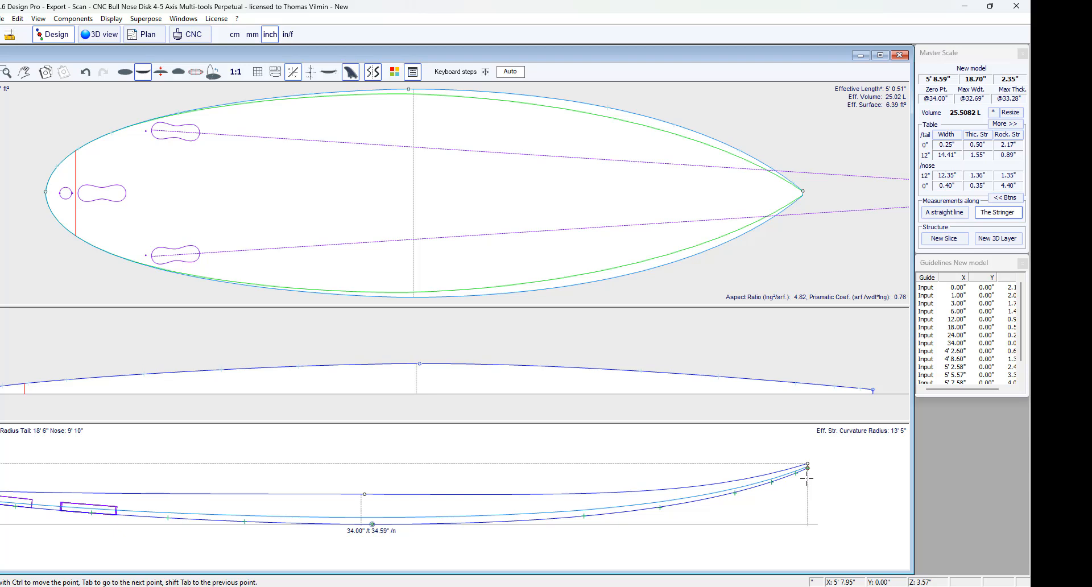
{"action": "mouse_move", "coordinate": [822, 499]}
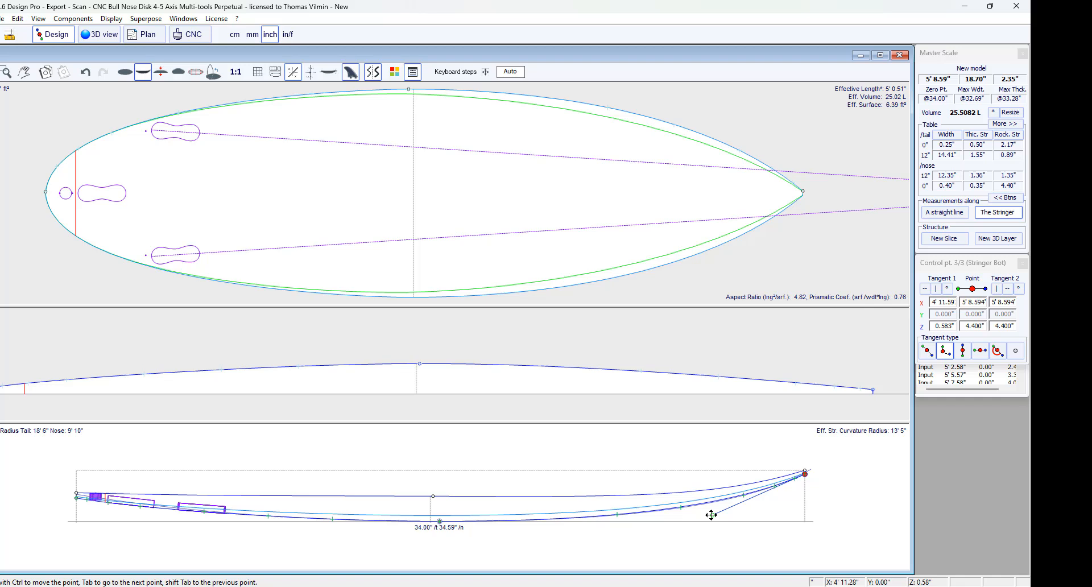
{"action": "left_click_drag", "start_coordinate": [711, 515], "coordinate": [726, 513]}
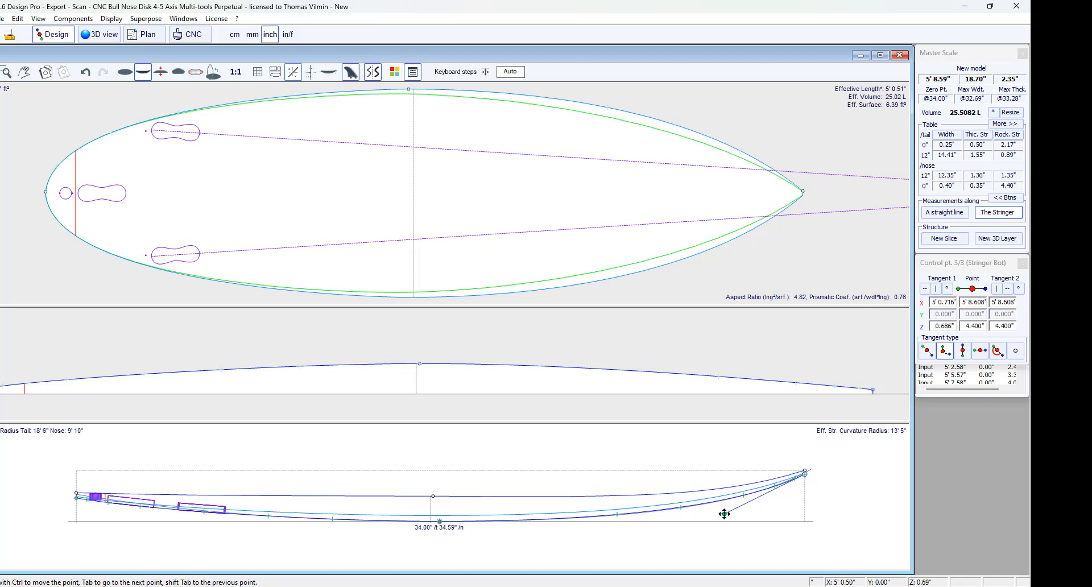
{"action": "left_click_drag", "start_coordinate": [724, 512], "coordinate": [725, 516]}
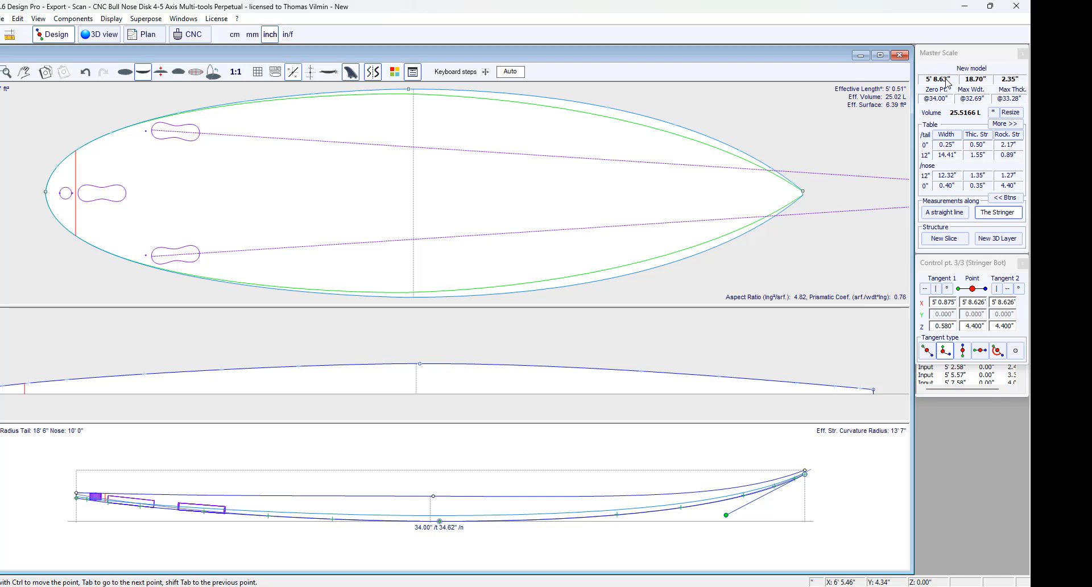
{"action": "left_click_drag", "start_coordinate": [725, 515], "coordinate": [722, 512]}
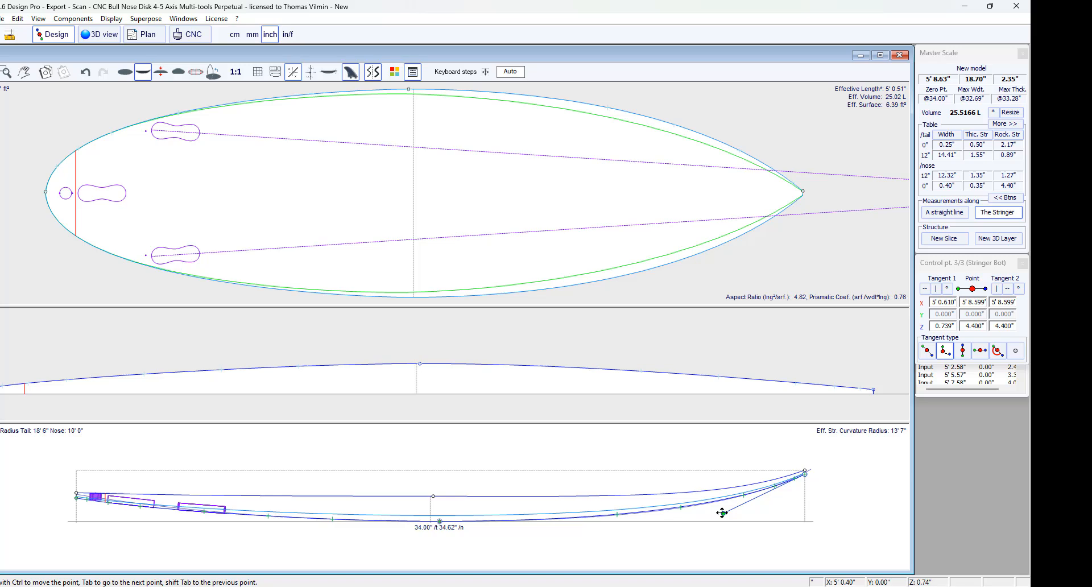
{"action": "left_click_drag", "start_coordinate": [722, 513], "coordinate": [709, 518]}
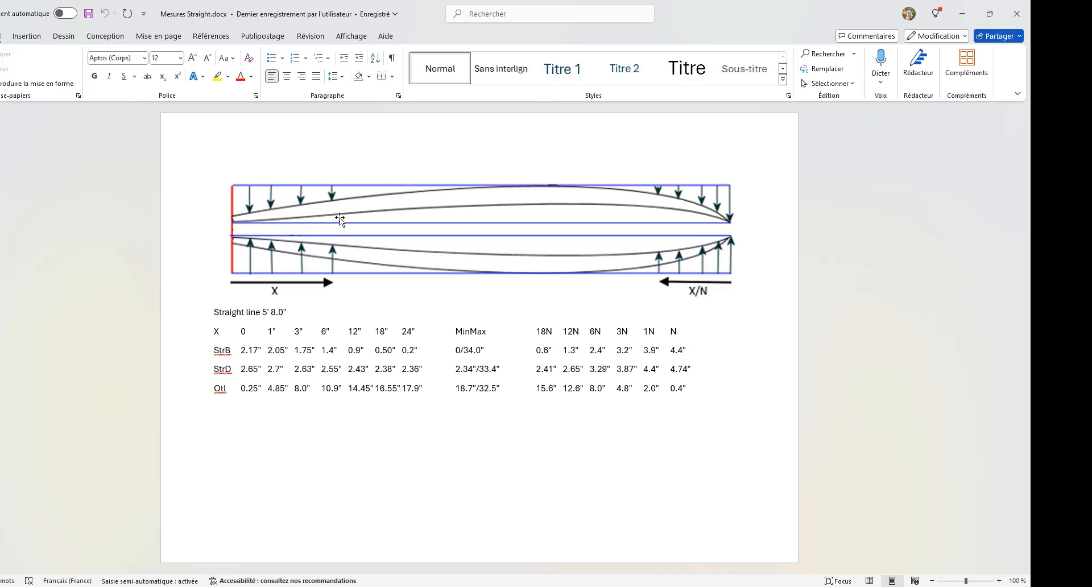
{"action": "mouse_move", "coordinate": [717, 184]}
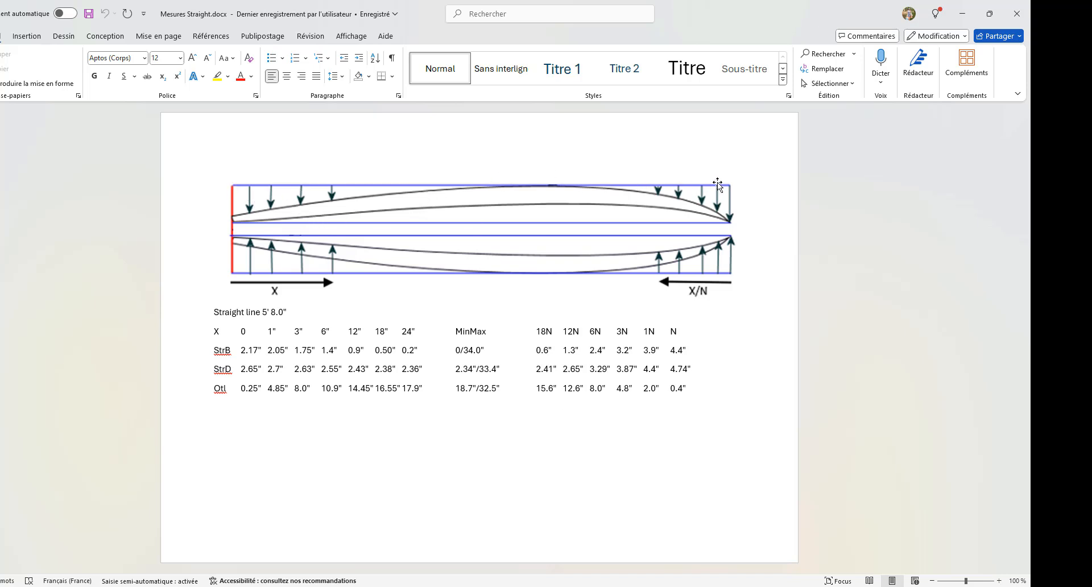
{"action": "mouse_move", "coordinate": [228, 182]}
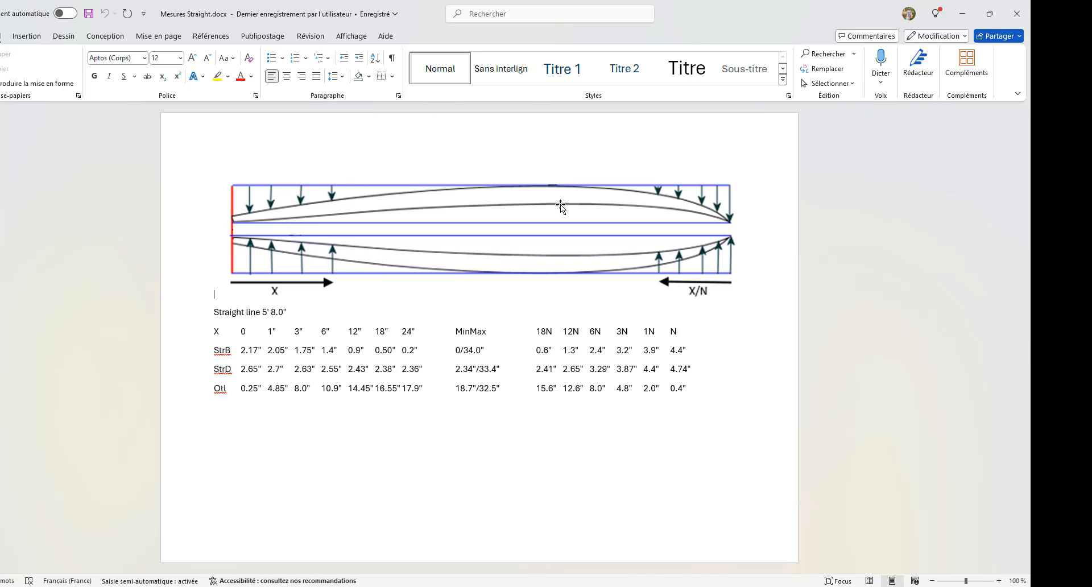
{"action": "mouse_move", "coordinate": [341, 194]}
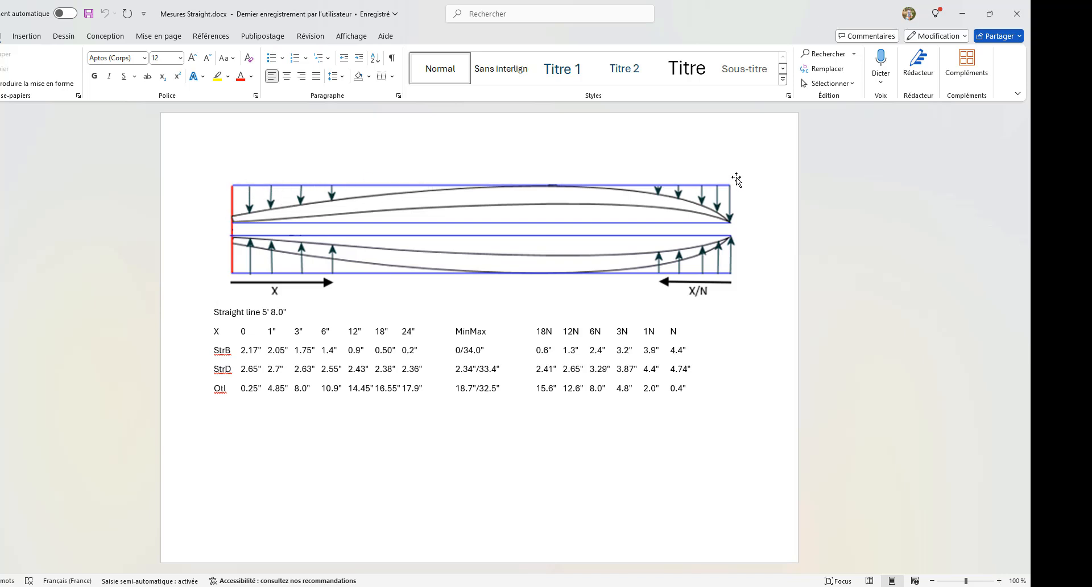
{"action": "mouse_move", "coordinate": [249, 243]}
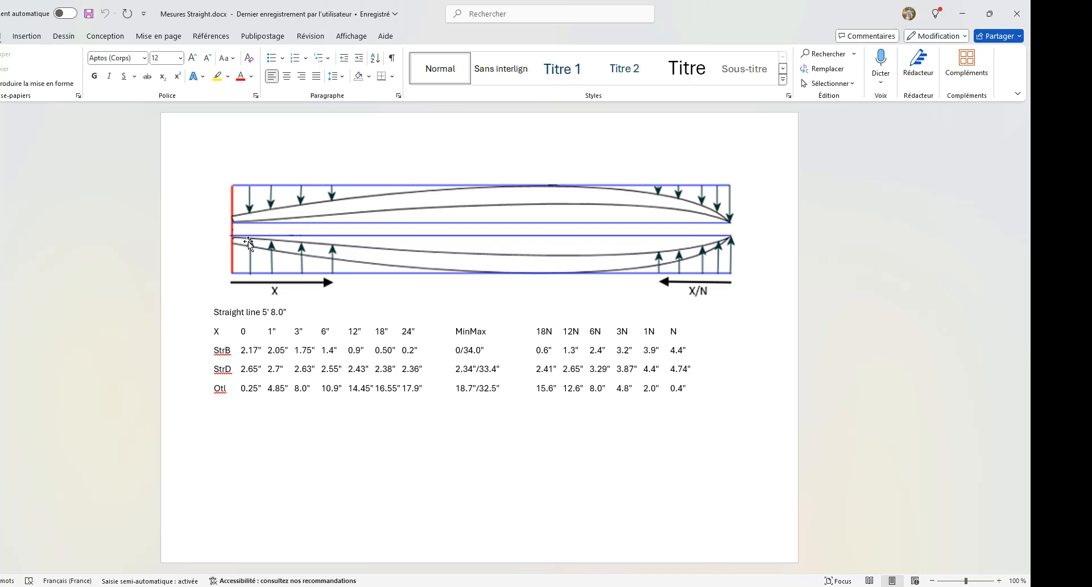
{"action": "mouse_move", "coordinate": [249, 240]}
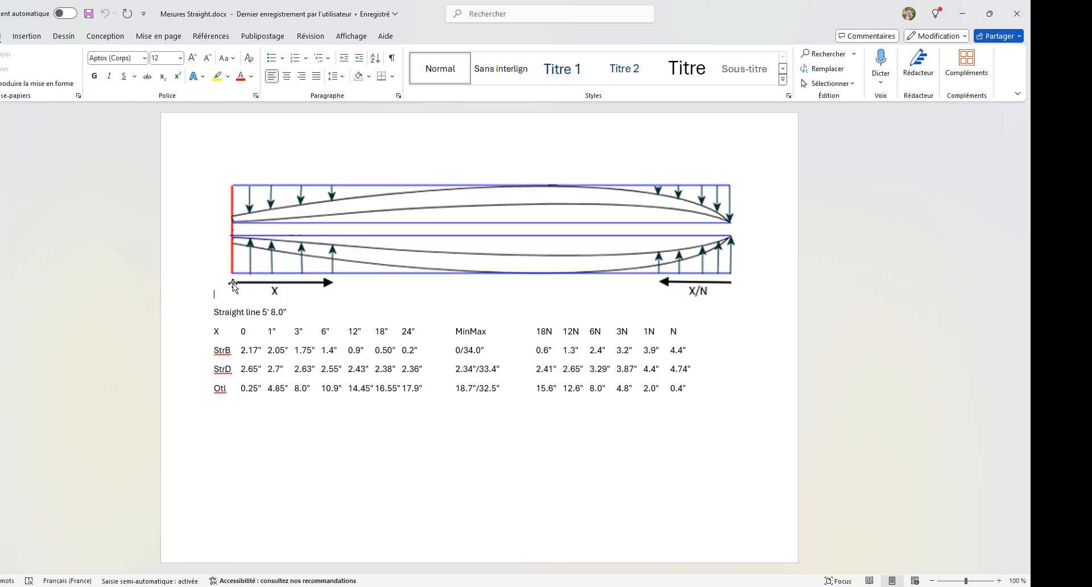
{"action": "mouse_move", "coordinate": [722, 261]}
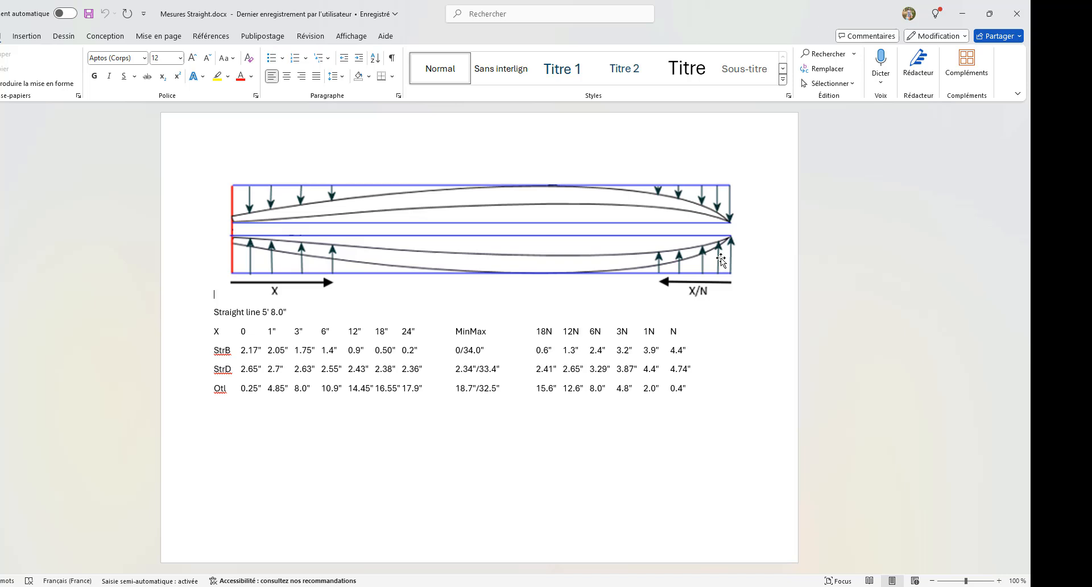
{"action": "mouse_move", "coordinate": [886, 178]}
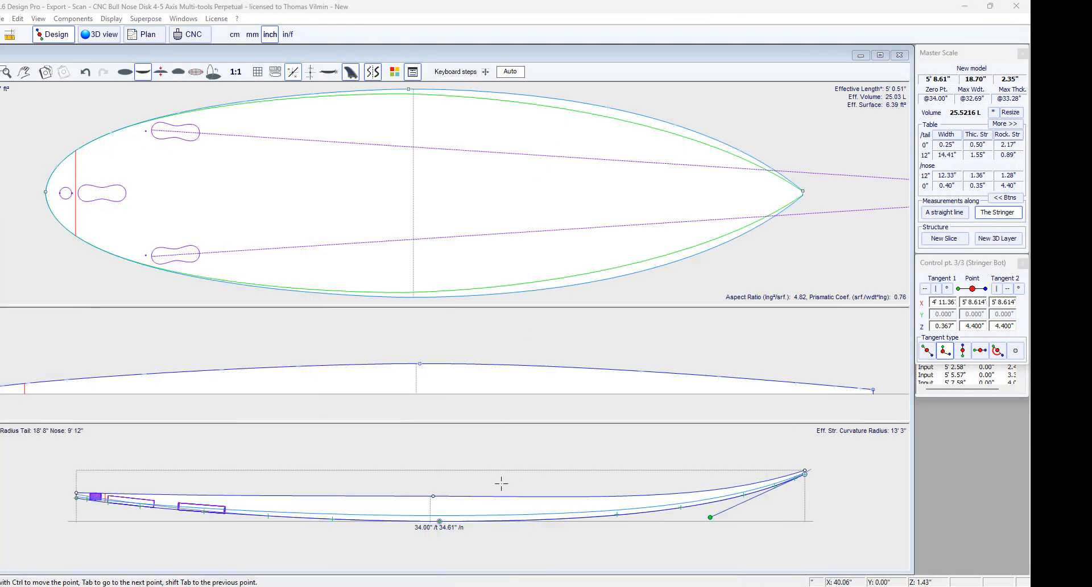
Step: Open the Measurements Wizard from the side view and check the outline and profile tabs
{"action": "right_click", "coordinate": [498, 484]}
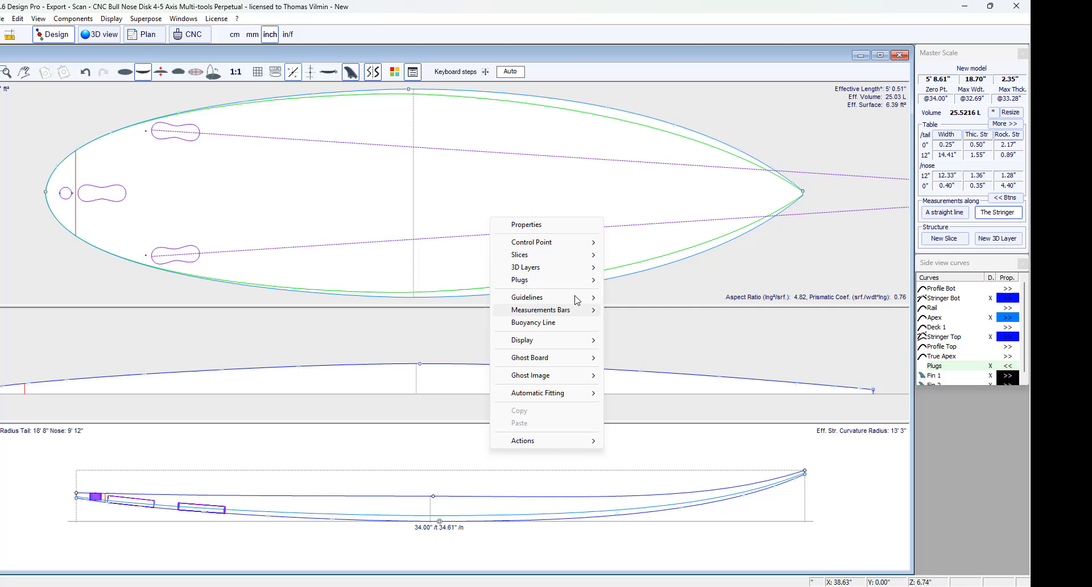
{"action": "left_click", "coordinate": [540, 309]}
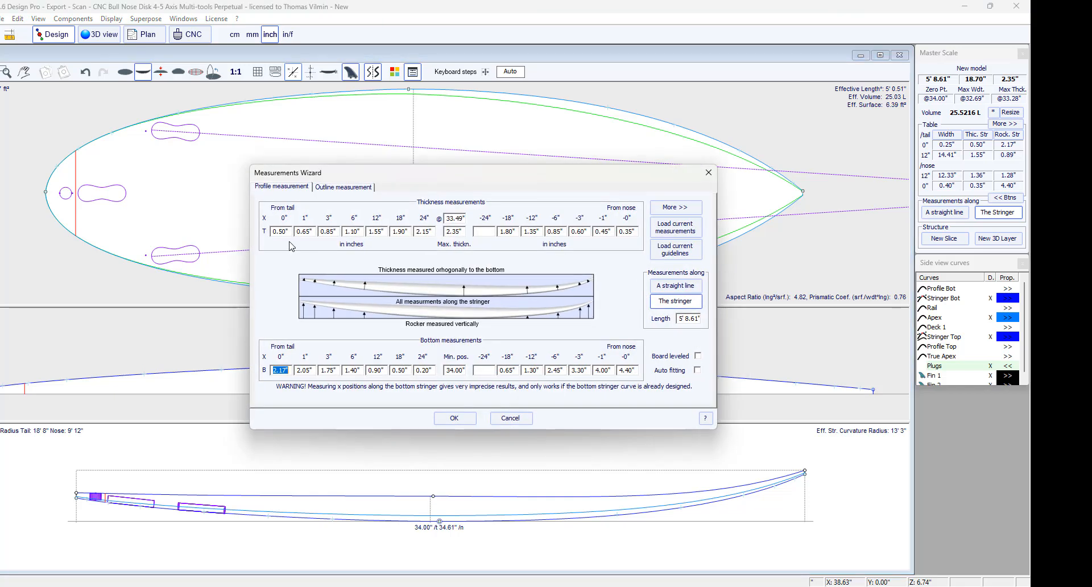
{"action": "left_click", "coordinate": [343, 186]}
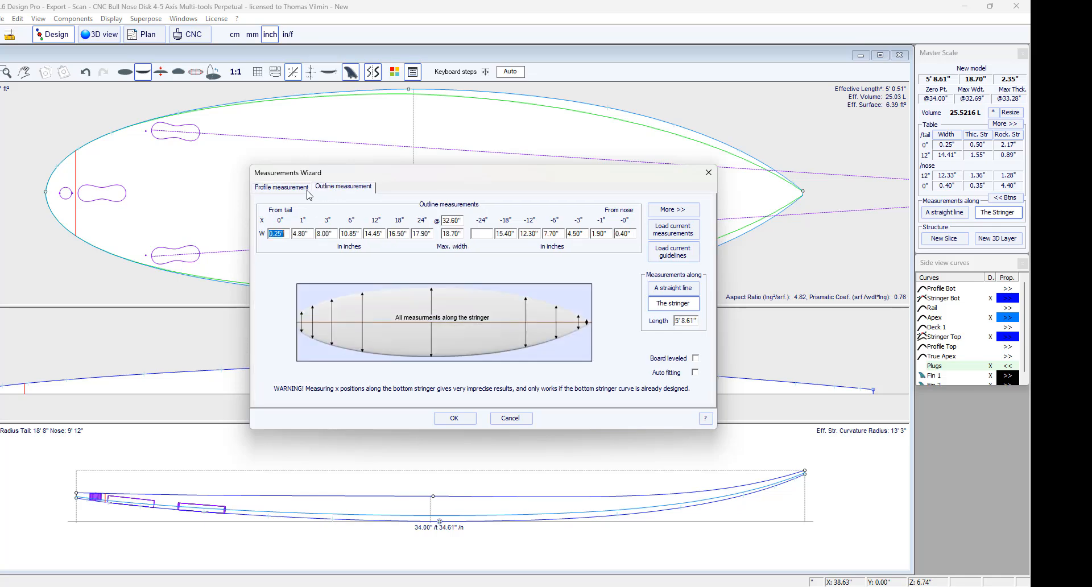
{"action": "left_click", "coordinate": [280, 186]}
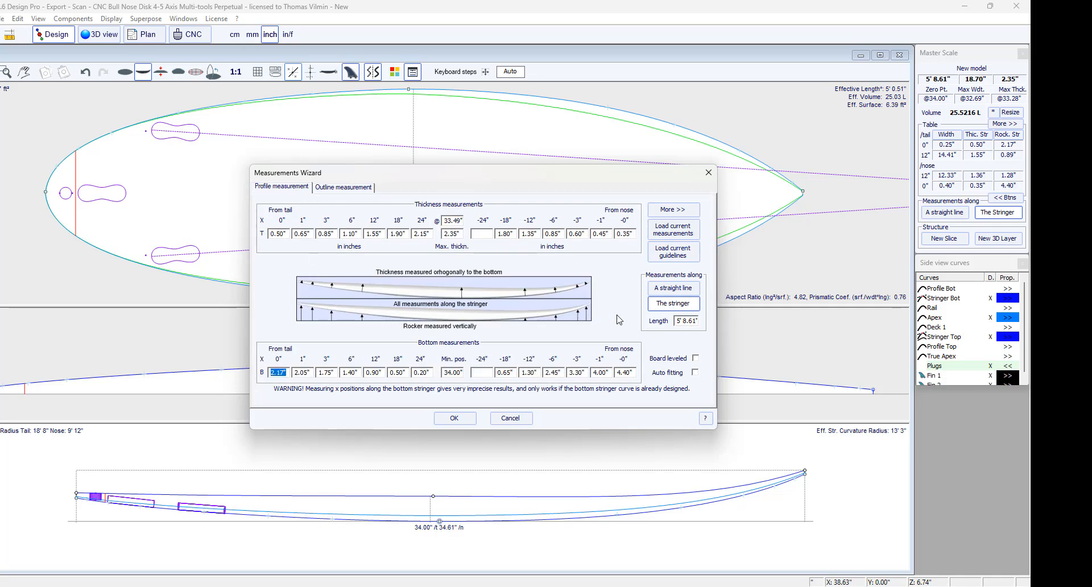
Step: Measure along a straight line, enter values up to 4.74 at the nose, enable Auto fitting, apply
{"action": "left_click", "coordinate": [672, 287]}
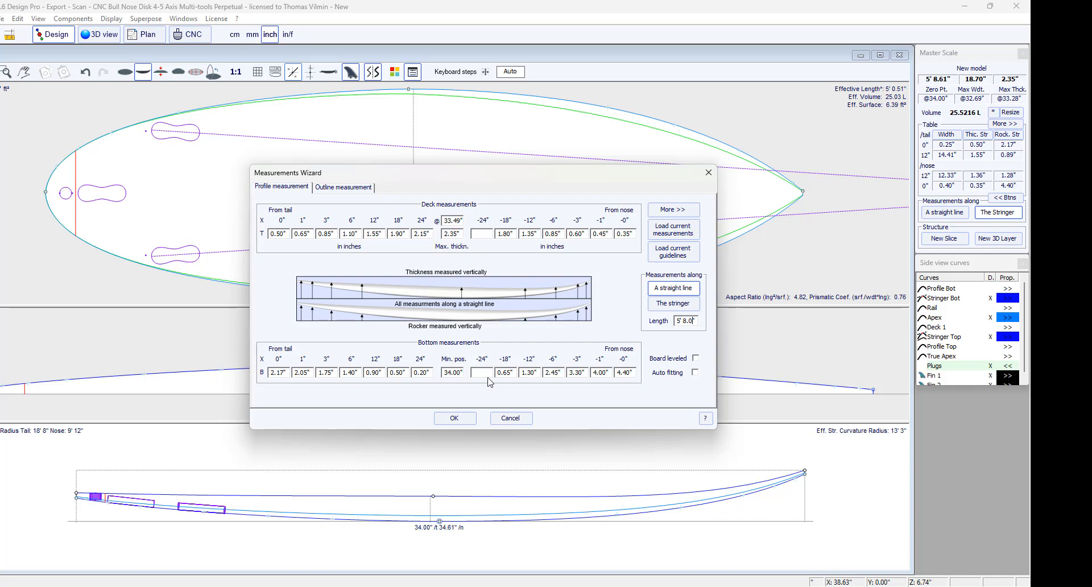
{"action": "left_click", "coordinate": [504, 373]}
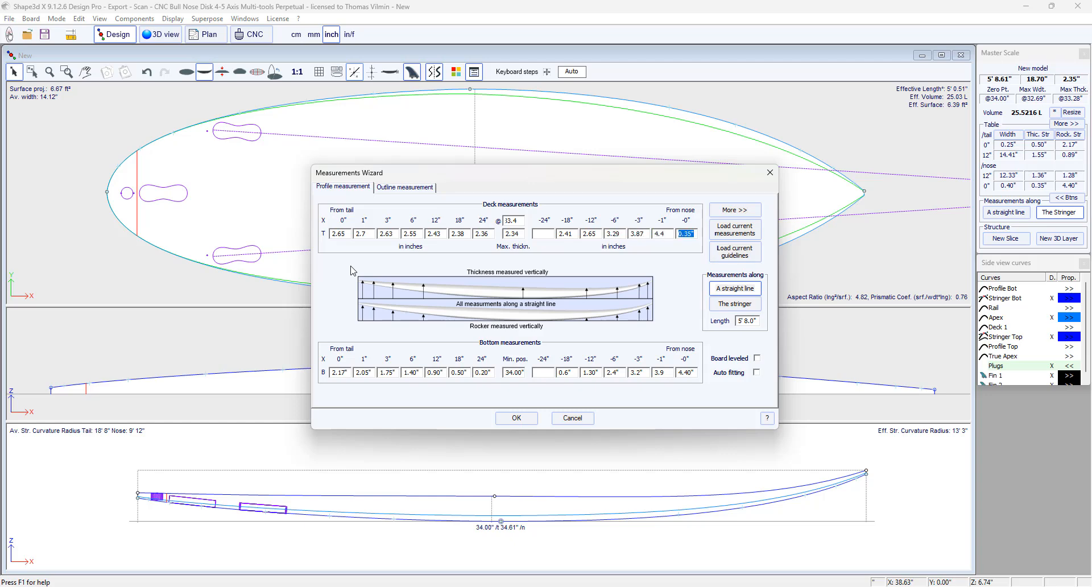
{"action": "type", "text": "4.74"}
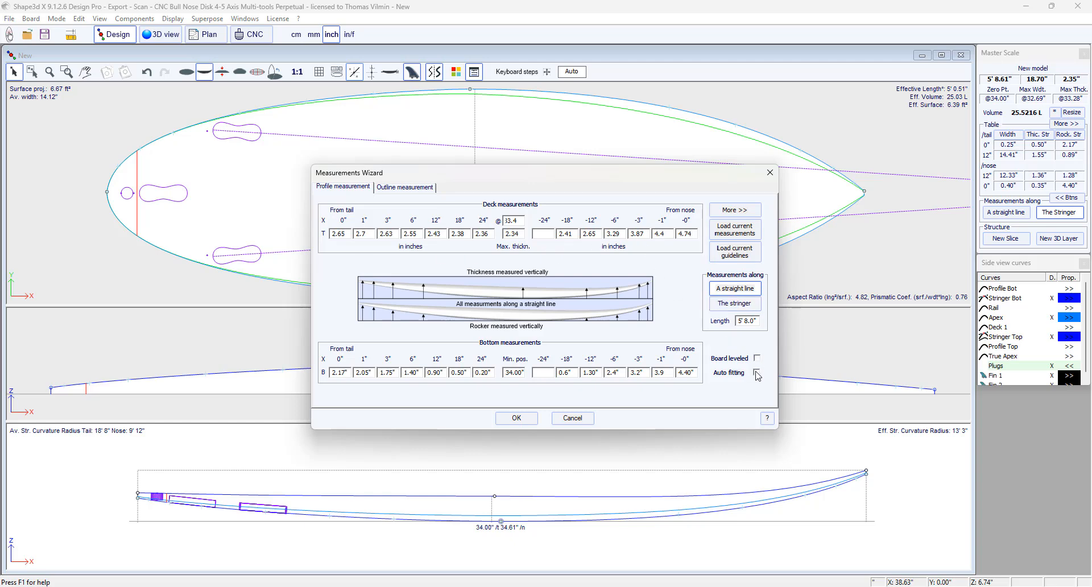
{"action": "left_click", "coordinate": [756, 372]}
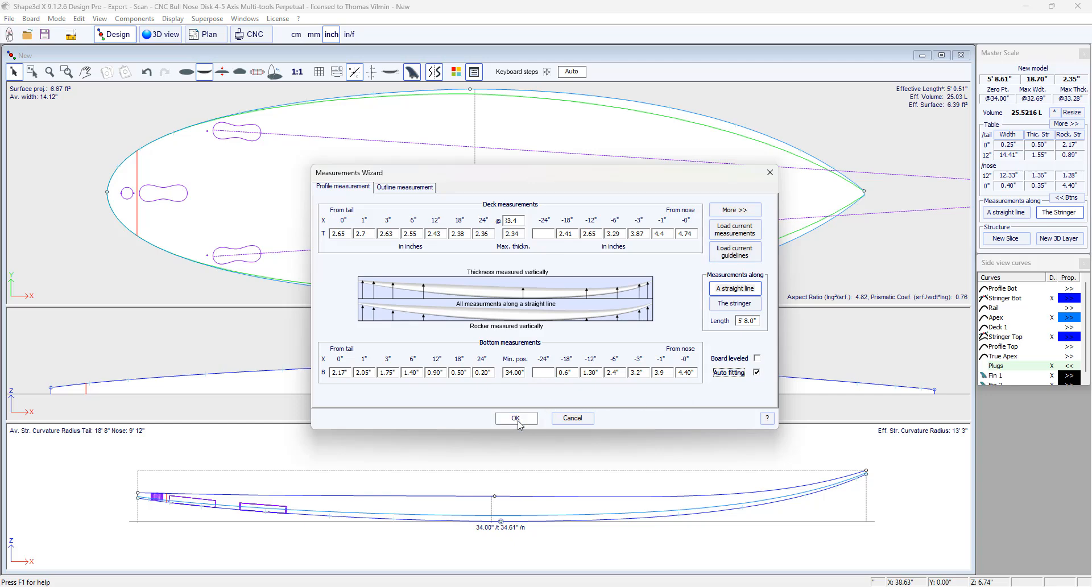
{"action": "left_click", "coordinate": [515, 418]}
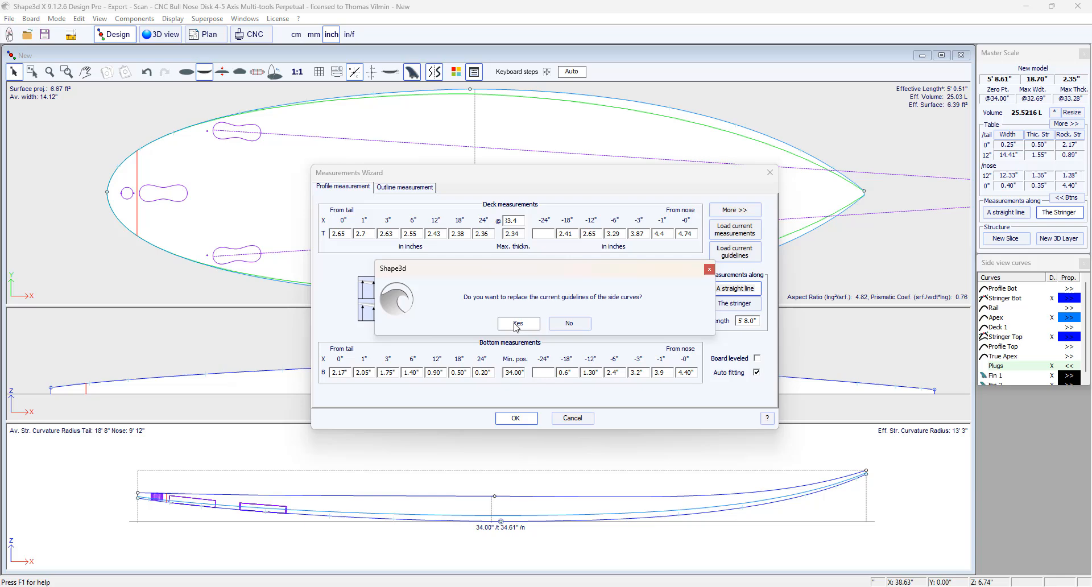
Step: Confirm replacing the side guidelines, then drag the Stringer Bot nose tangent to refine the rocker
{"action": "left_click", "coordinate": [517, 323]}
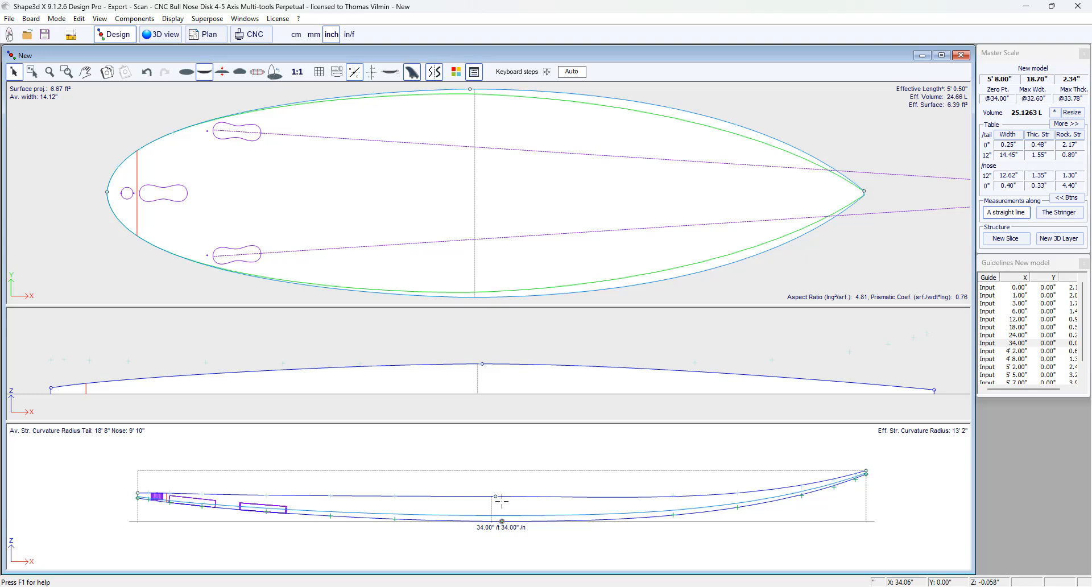
{"action": "left_click", "coordinate": [496, 497]}
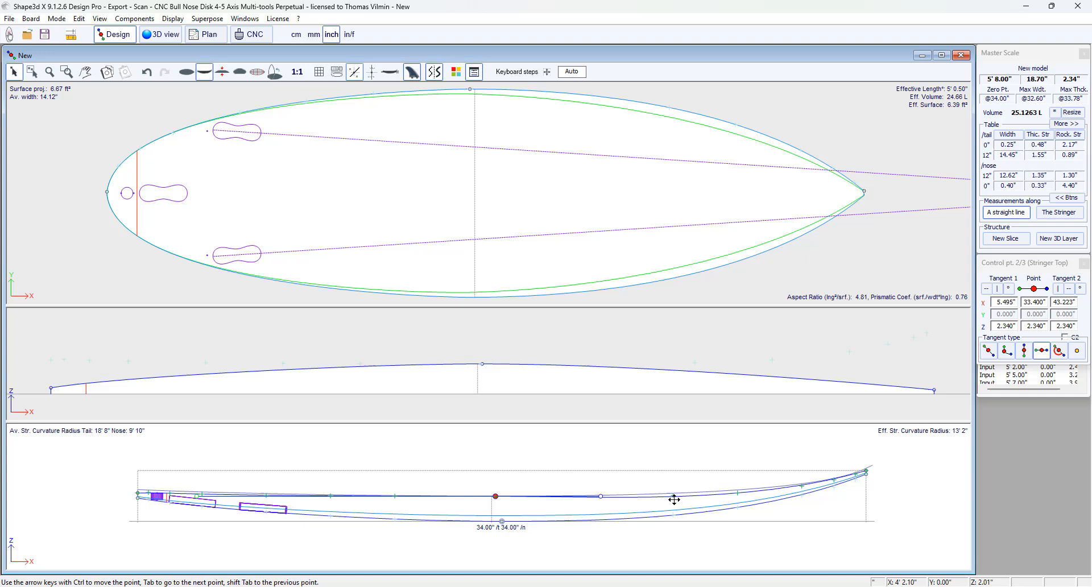
{"action": "mouse_move", "coordinate": [585, 374]}
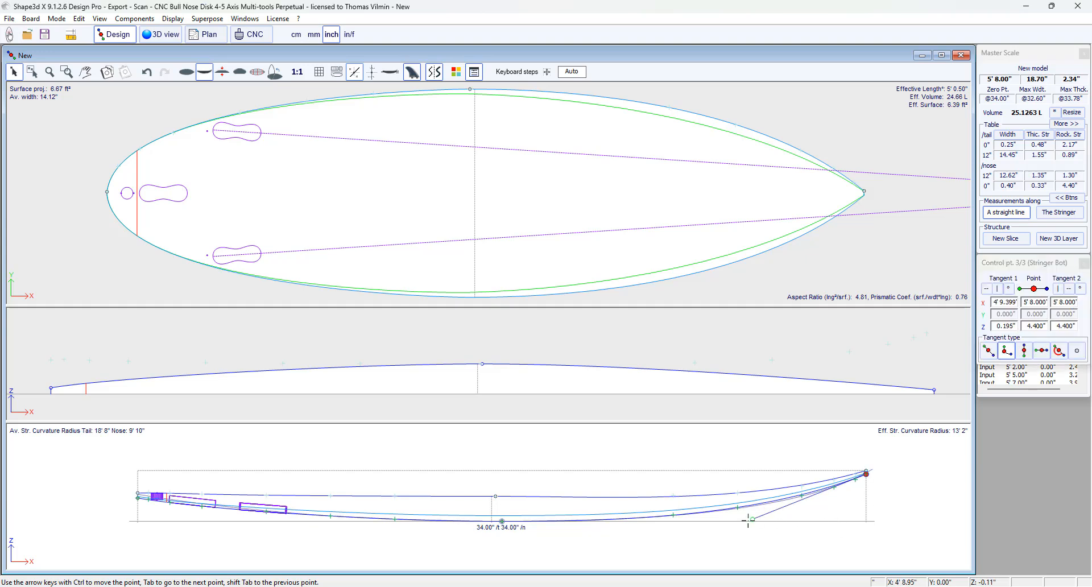
{"action": "left_click_drag", "start_coordinate": [747, 521], "coordinate": [774, 516]}
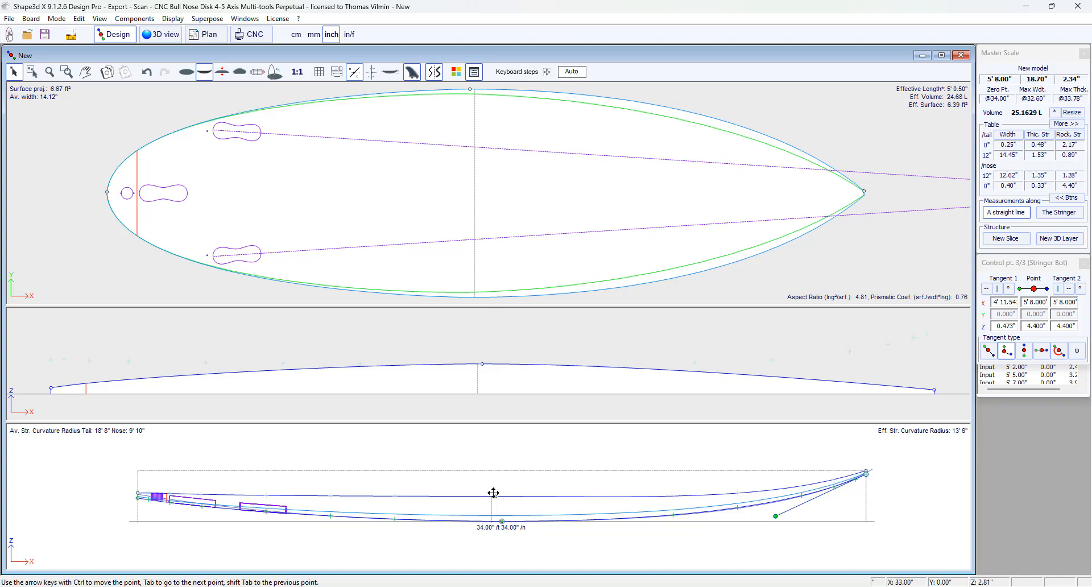
{"action": "left_click_drag", "start_coordinate": [866, 473], "coordinate": [866, 469]}
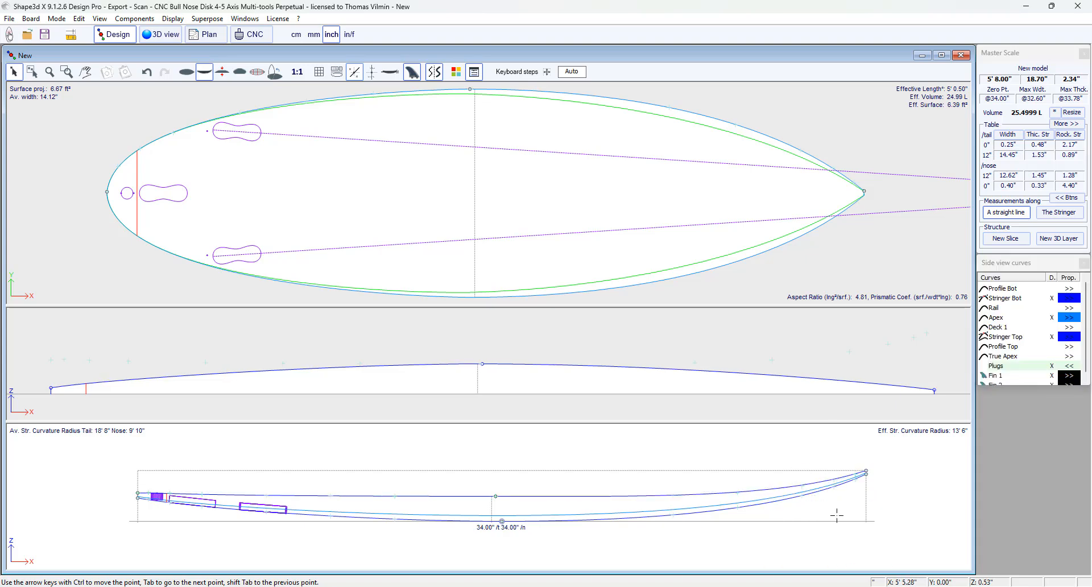
{"action": "left_click", "coordinate": [222, 72]}
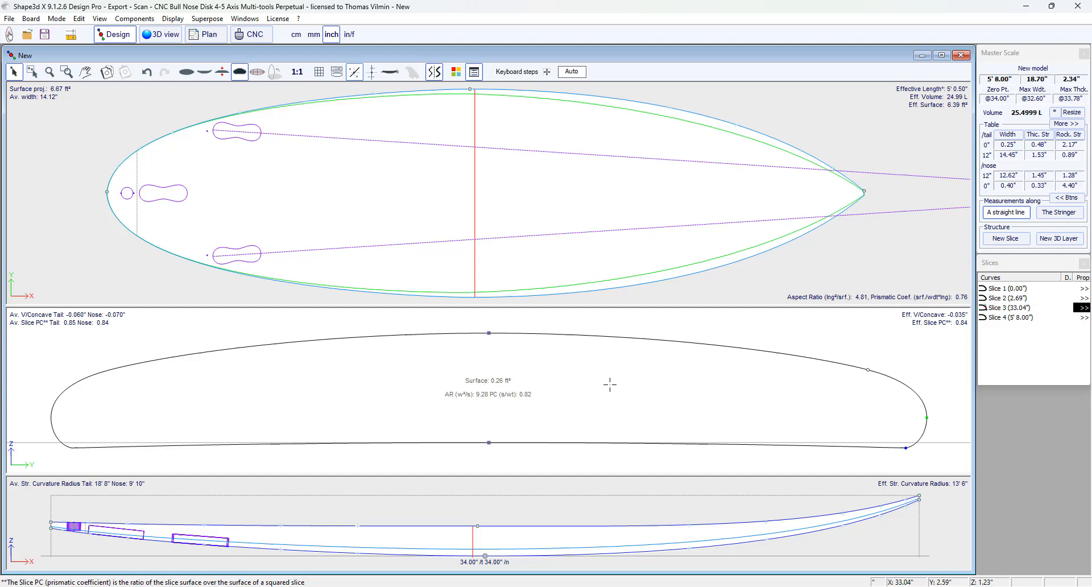
{"action": "mouse_move", "coordinate": [617, 401]}
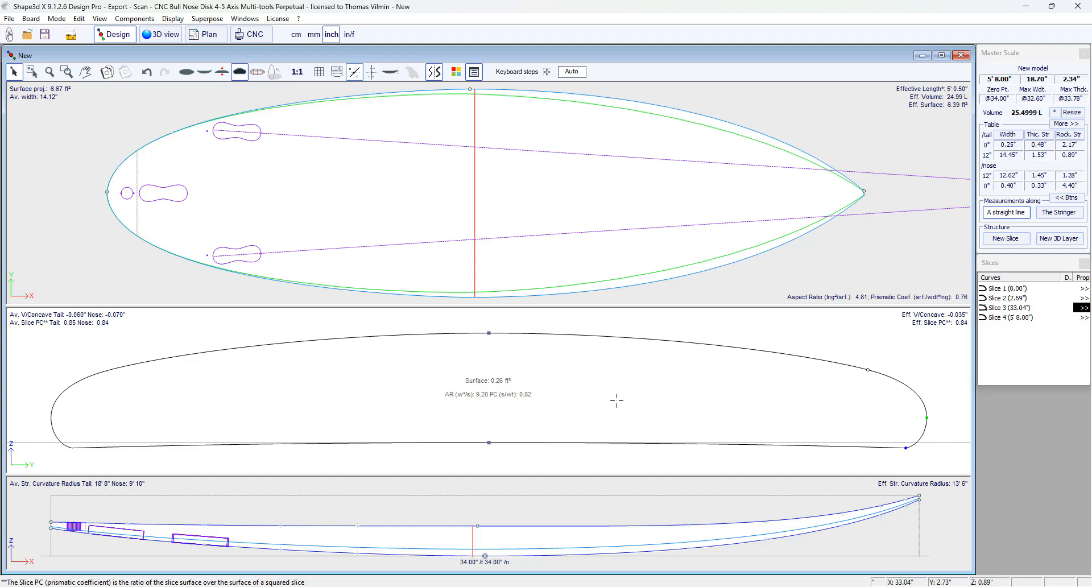
{"action": "mouse_move", "coordinate": [625, 406]}
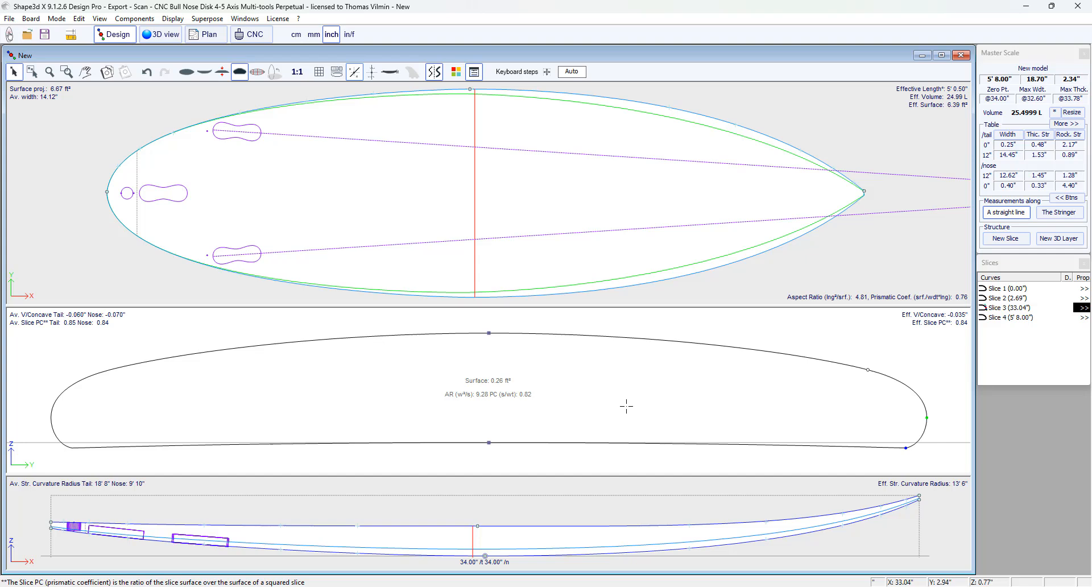
Step: Import the slice_34_716 CSV points from Downloads as guidelines over the 33.04" slice
{"action": "right_click", "coordinate": [564, 359]}
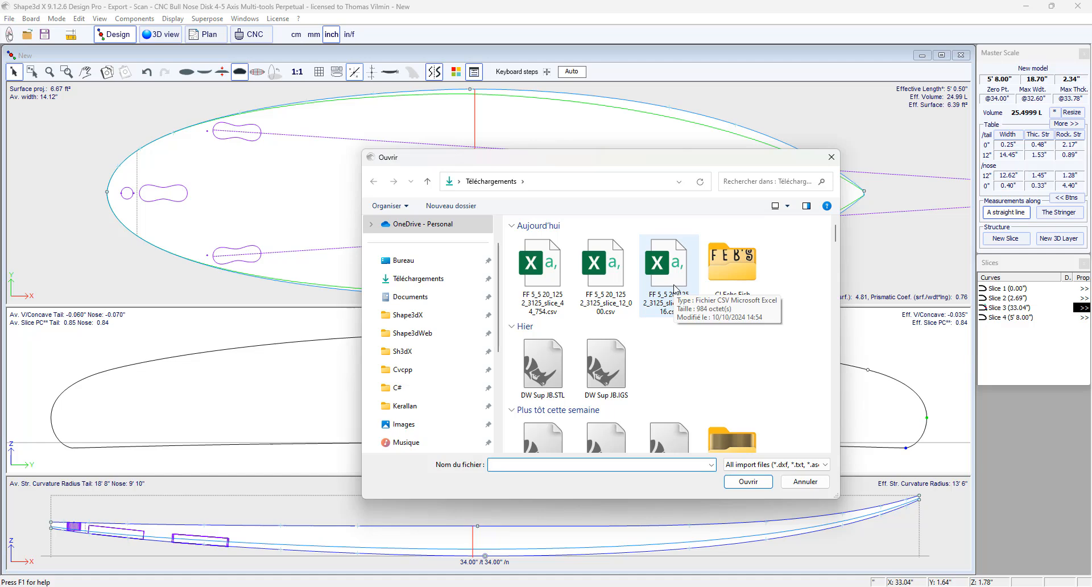
{"action": "left_click", "coordinate": [667, 263]}
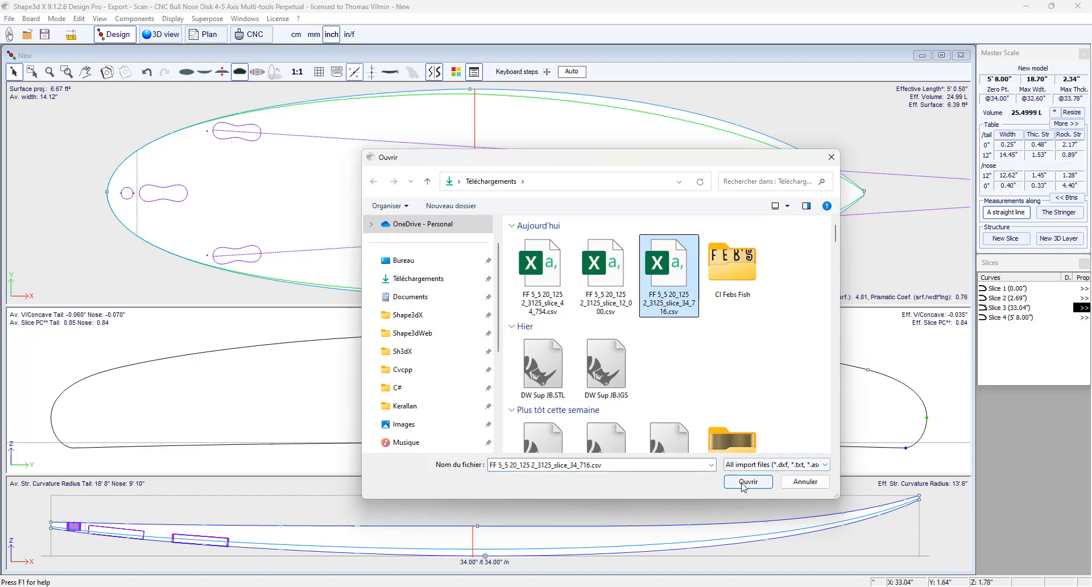
{"action": "left_click", "coordinate": [747, 481]}
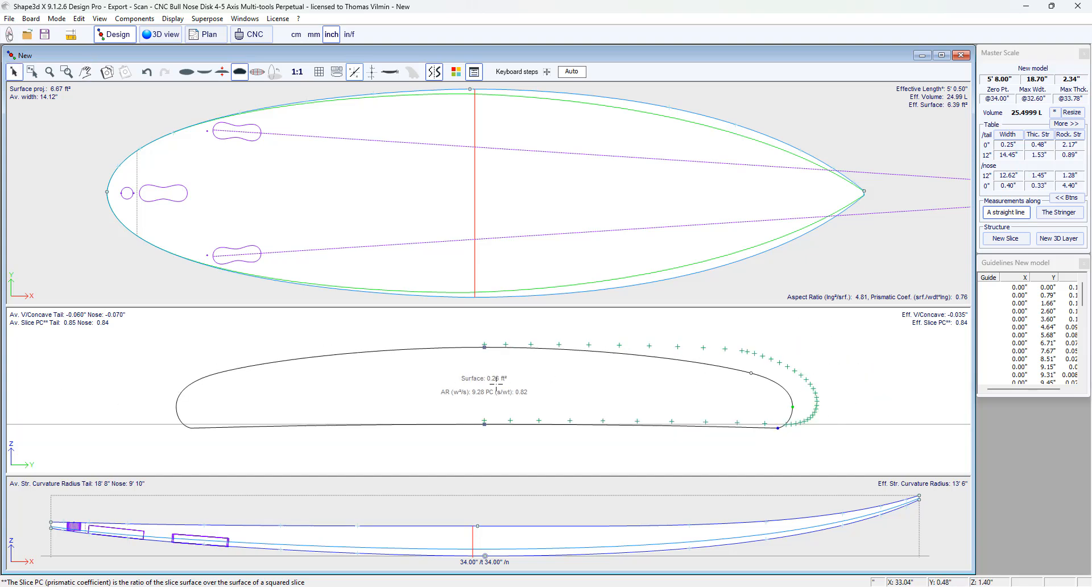
{"action": "mouse_move", "coordinate": [659, 379]}
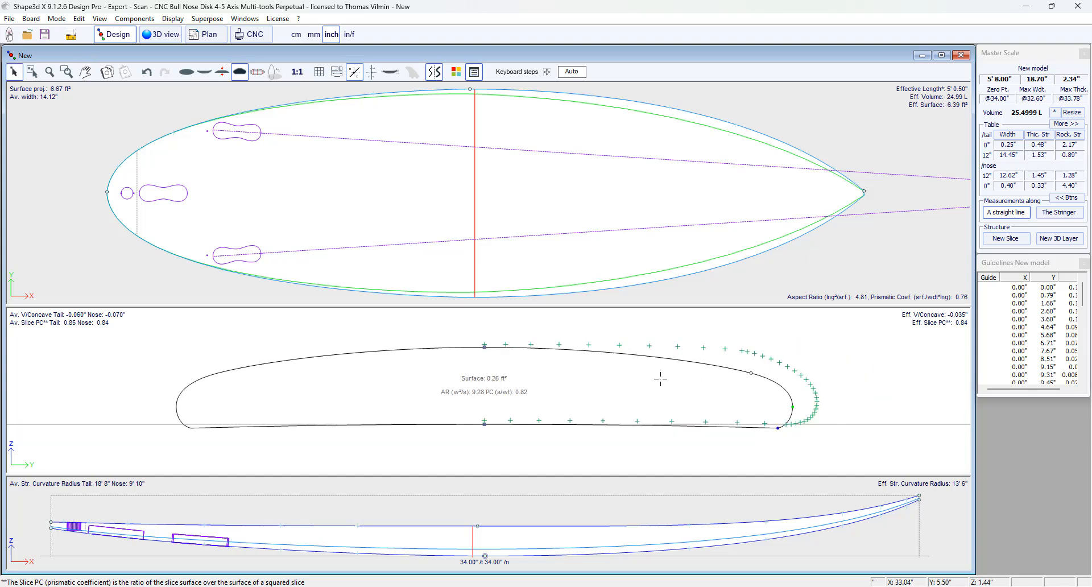
Step: Fit the entire 33.04" slice curve to its imported guidelines, giving 27.19 L
{"action": "right_click", "coordinate": [660, 380]}
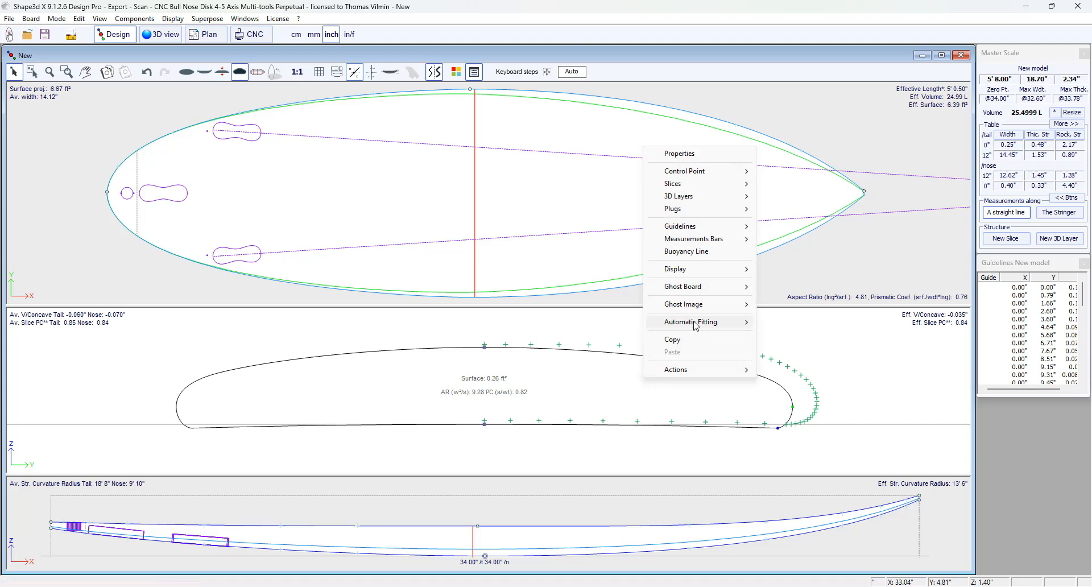
{"action": "mouse_move", "coordinate": [696, 322]}
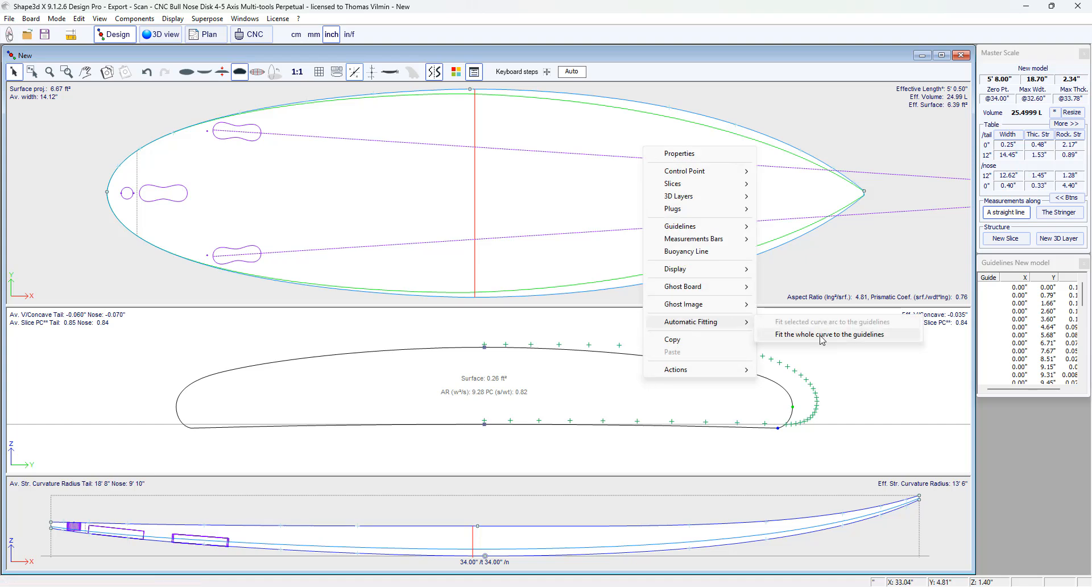
{"action": "left_click", "coordinate": [830, 335]}
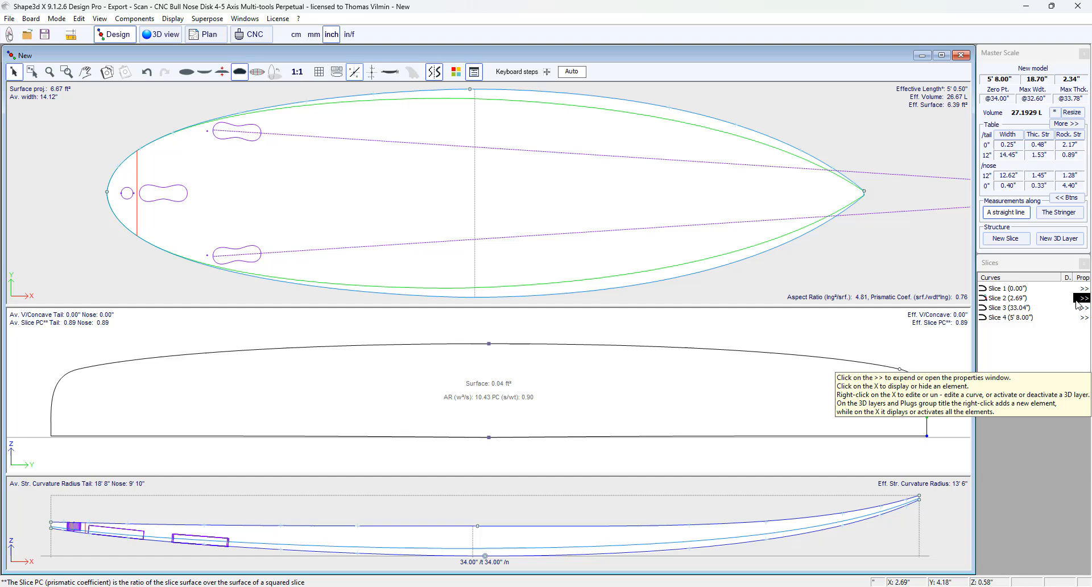
Step: Import guideline points for the 12.00" slice and fit its whole curve to them (27.02 L)
{"action": "left_click", "coordinate": [1083, 298]}
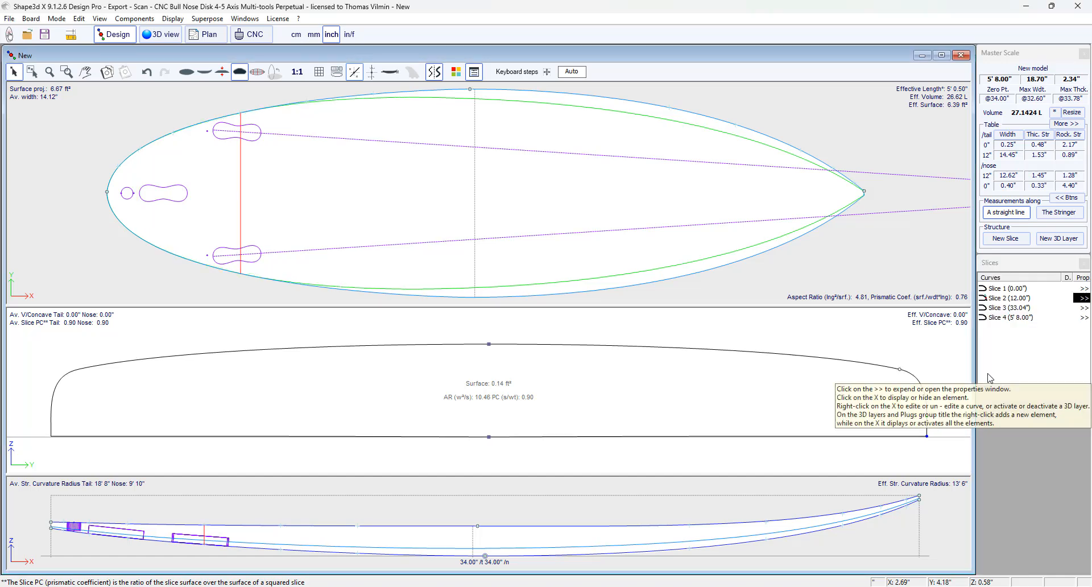
{"action": "right_click", "coordinate": [634, 382]}
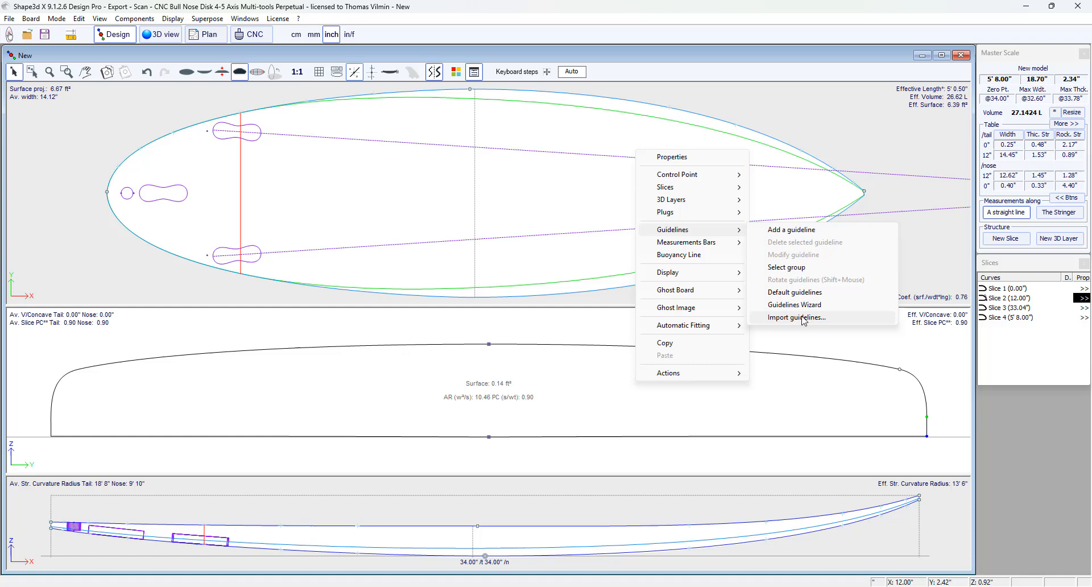
{"action": "left_click", "coordinate": [795, 317]}
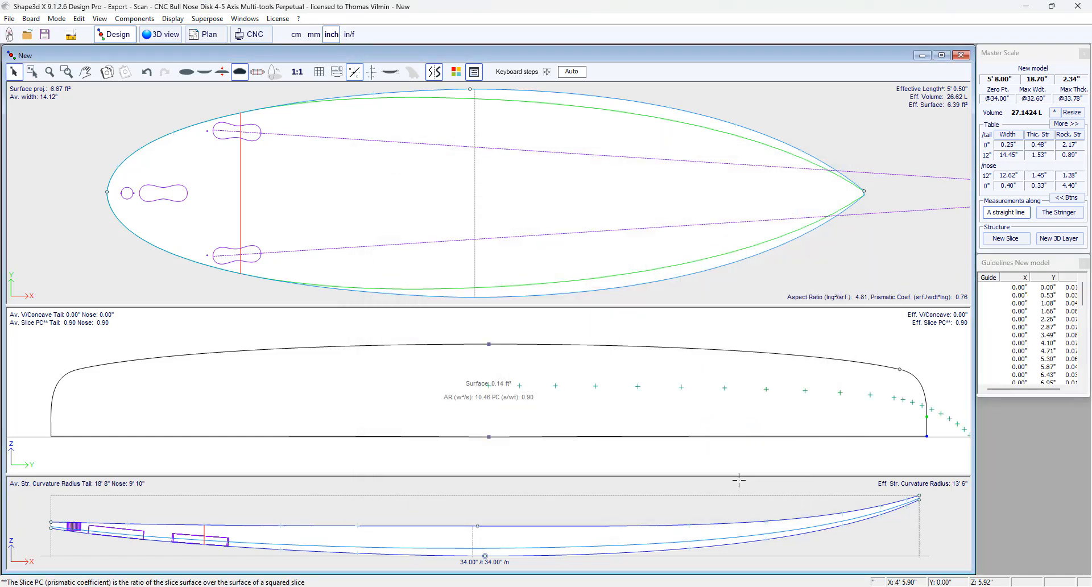
{"action": "right_click", "coordinate": [648, 356]}
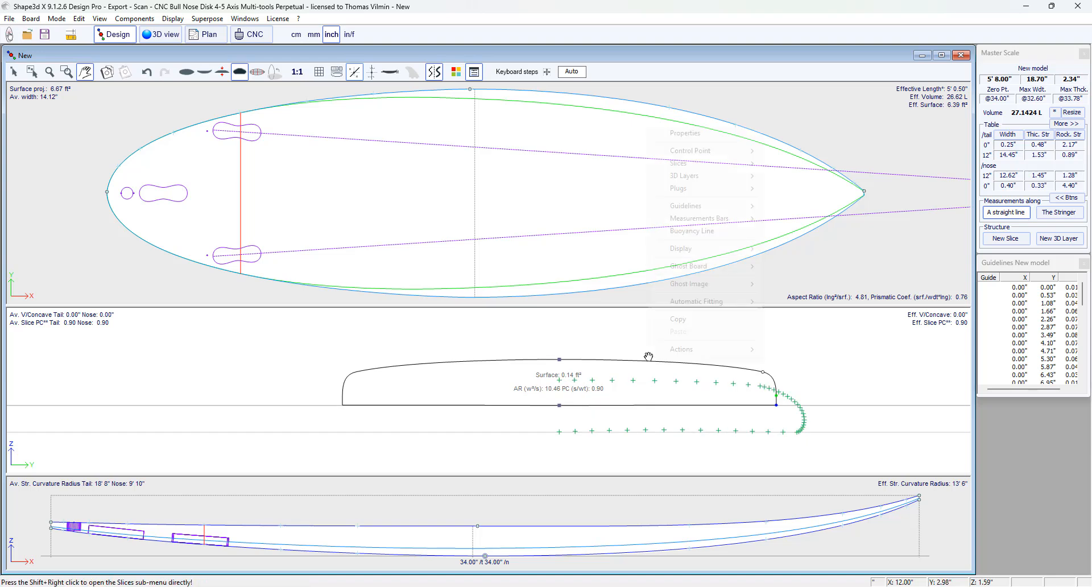
{"action": "mouse_move", "coordinate": [696, 300]}
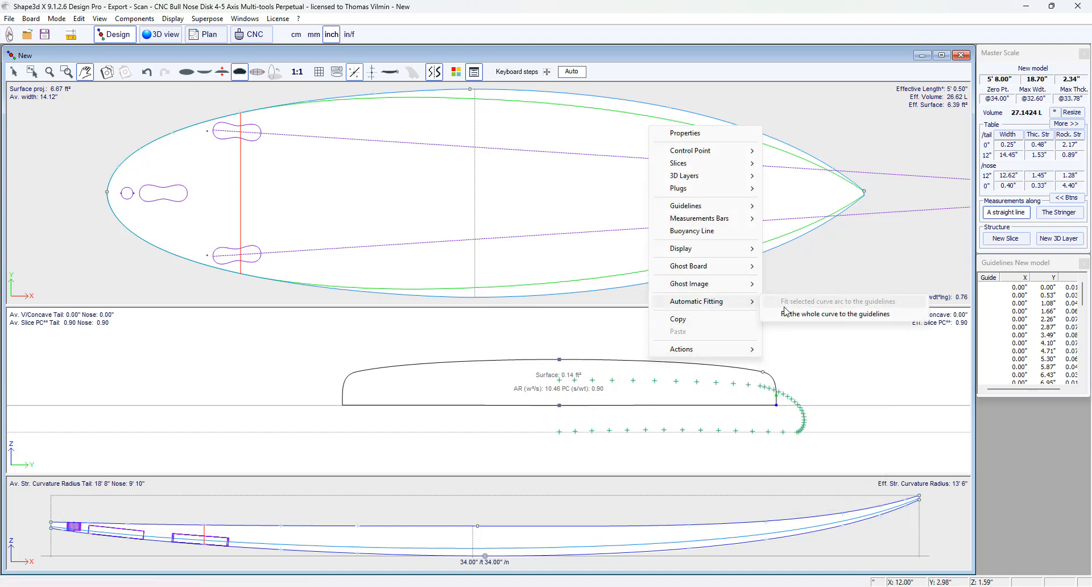
{"action": "left_click", "coordinate": [837, 313]}
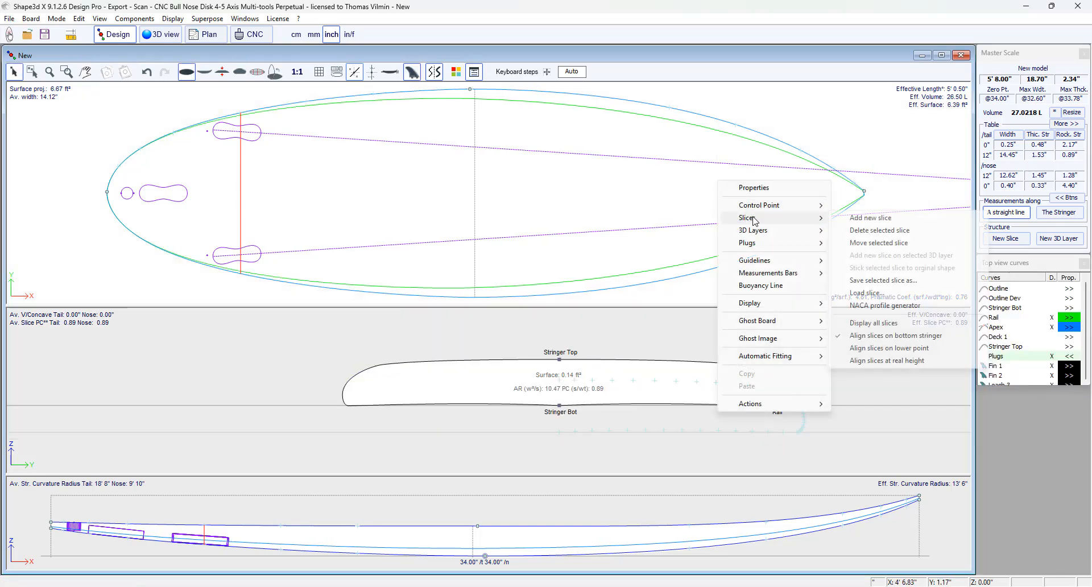
Step: Add a new slice positioned 12 inches from the nose
{"action": "left_click", "coordinate": [868, 217]}
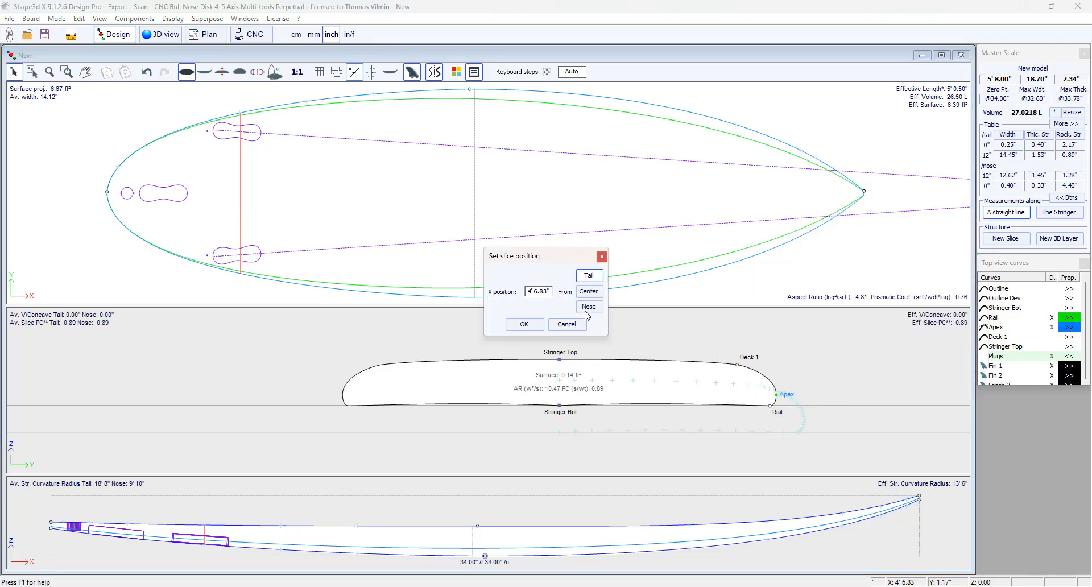
{"action": "left_click", "coordinate": [587, 291]}
{"action": "type", "text": "12"}
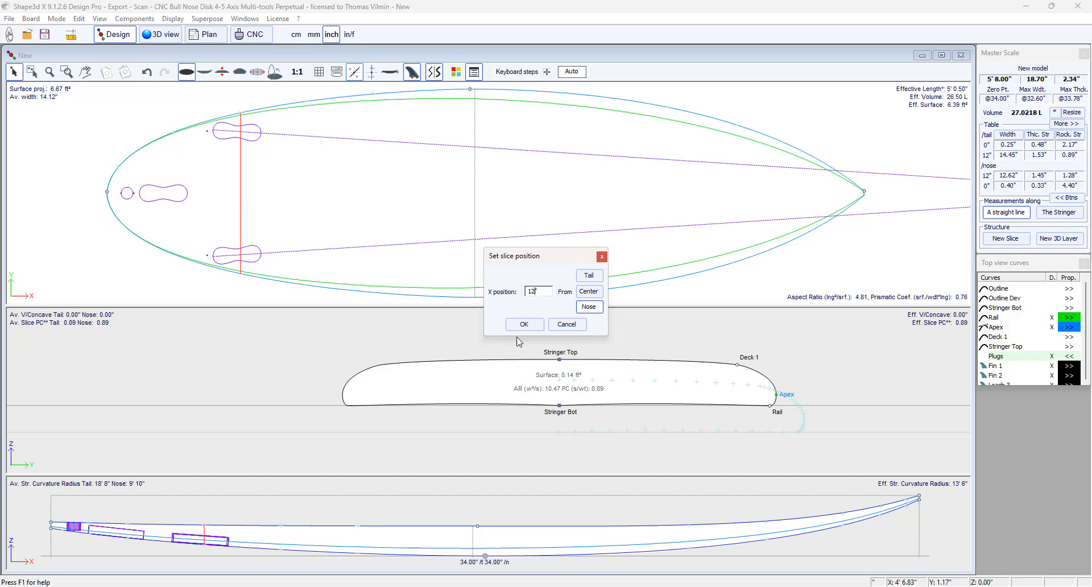
{"action": "left_click", "coordinate": [524, 324]}
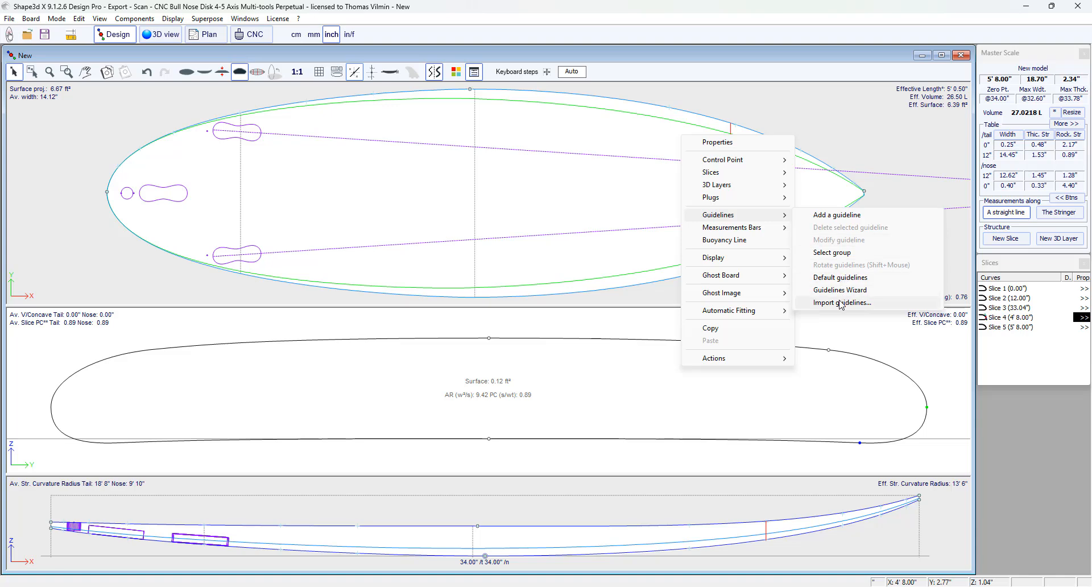
Step: Import guidelines for the new slice, fit its whole curve (27.09 L), and view the board in 3D
{"action": "left_click", "coordinate": [842, 302]}
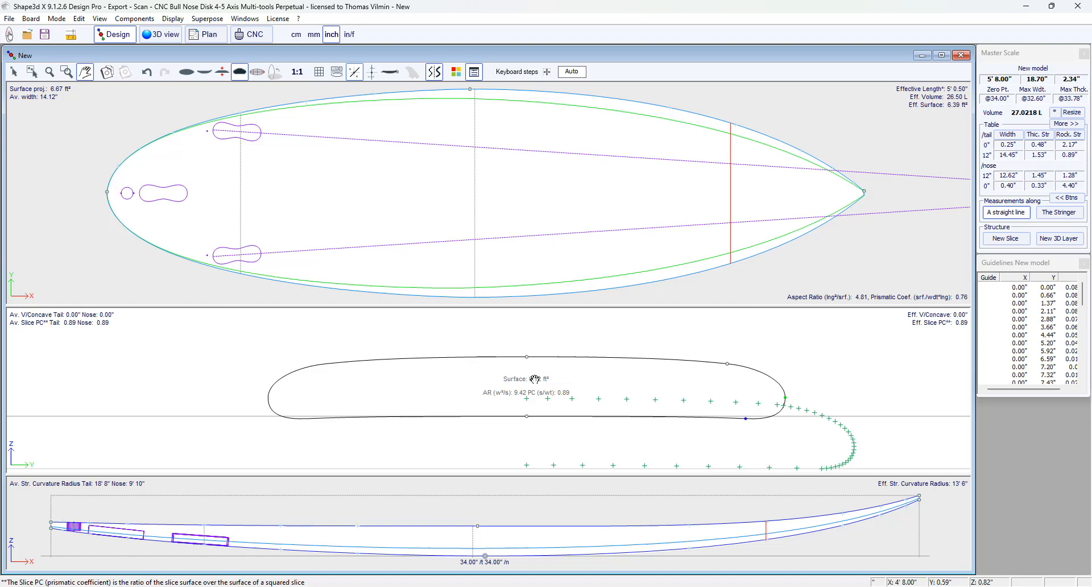
{"action": "right_click", "coordinate": [533, 379]}
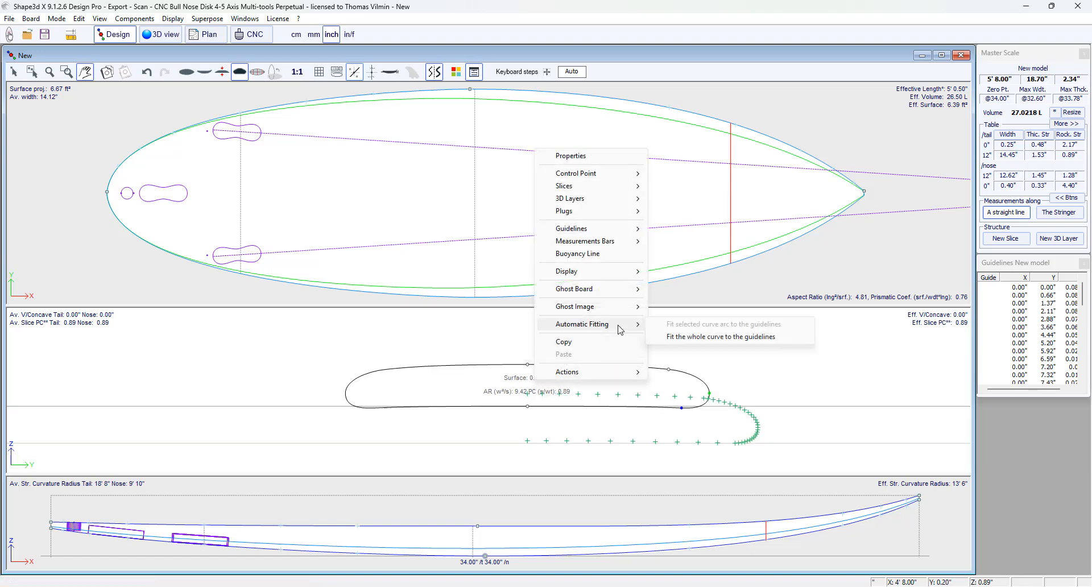
{"action": "left_click", "coordinate": [719, 336]}
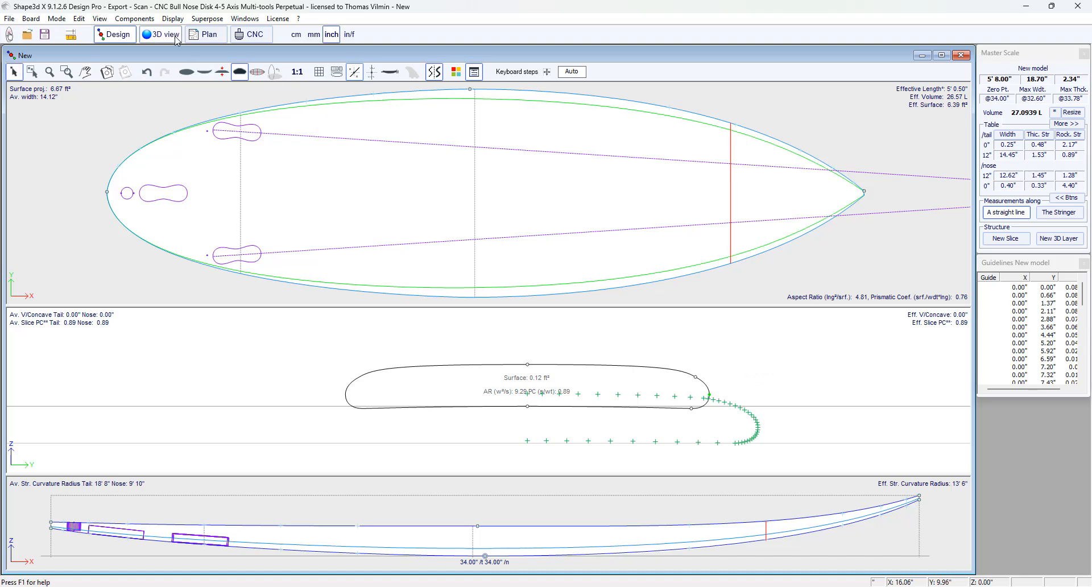
{"action": "left_click", "coordinate": [161, 34]}
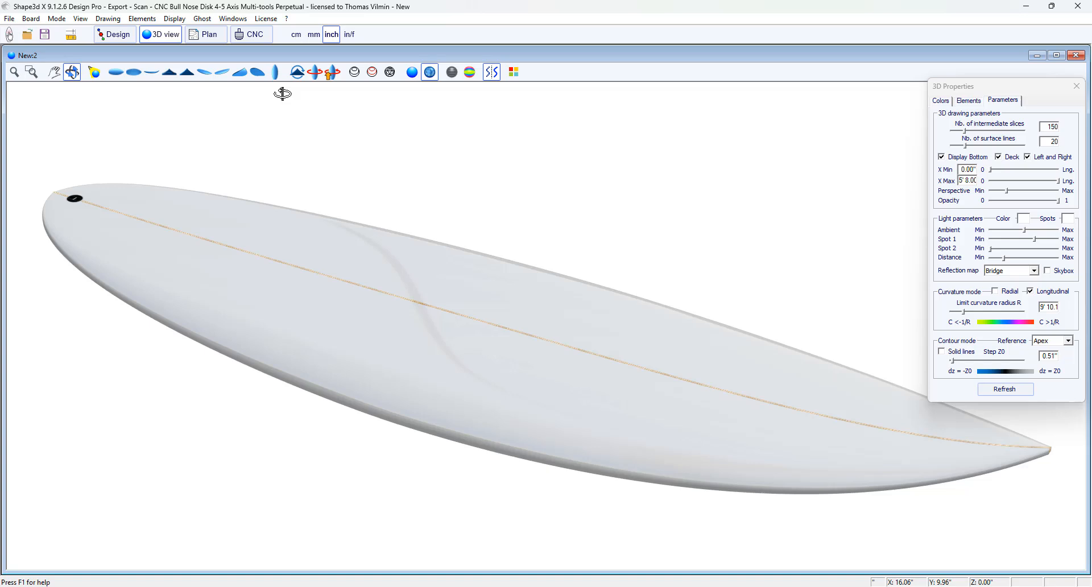